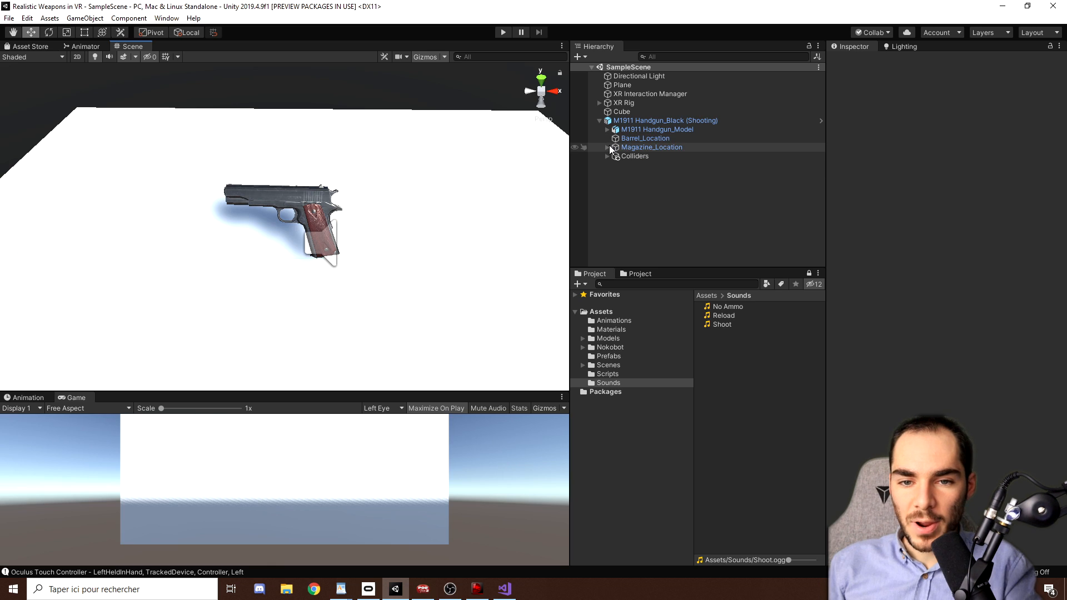
Step: Inspect M1911 Magazine_Black under Magazine_Location, hit the prefab restructure warning, and unpack the handgun prefab
click(609, 147)
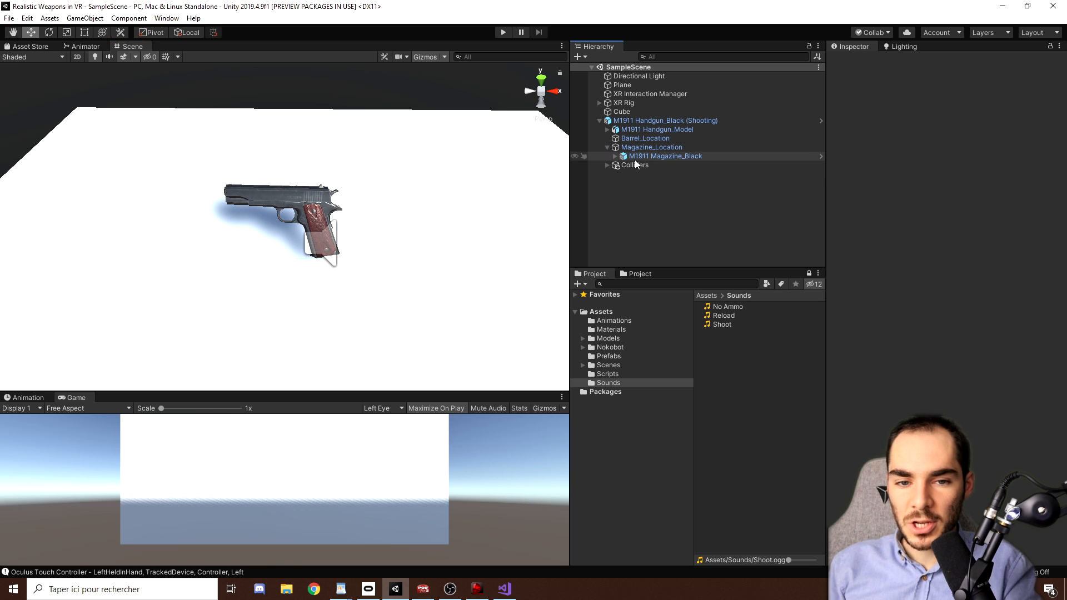
click(665, 156)
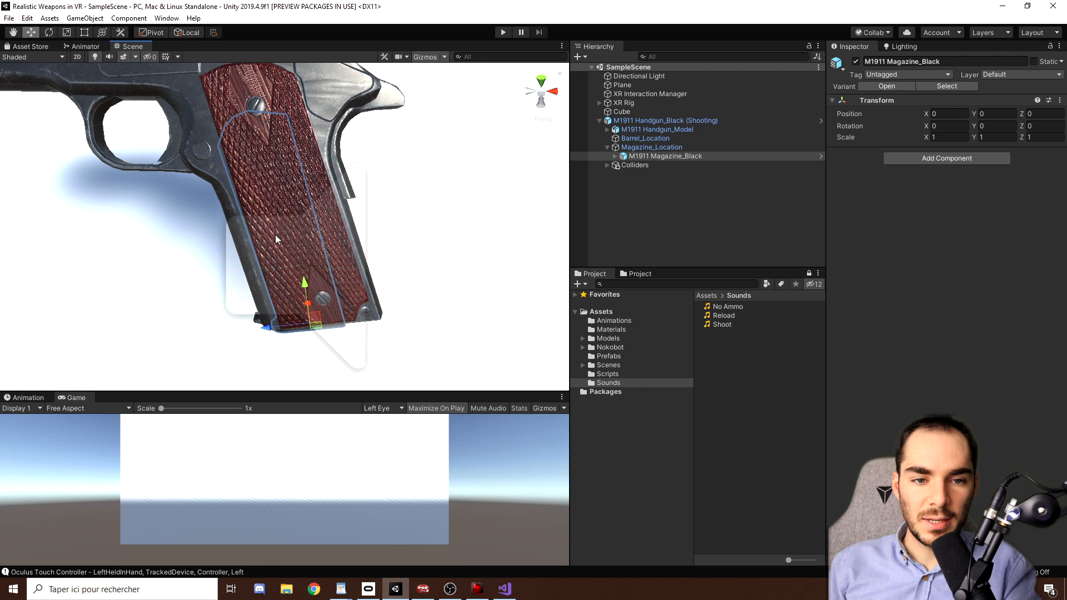
mouse_move(388, 161)
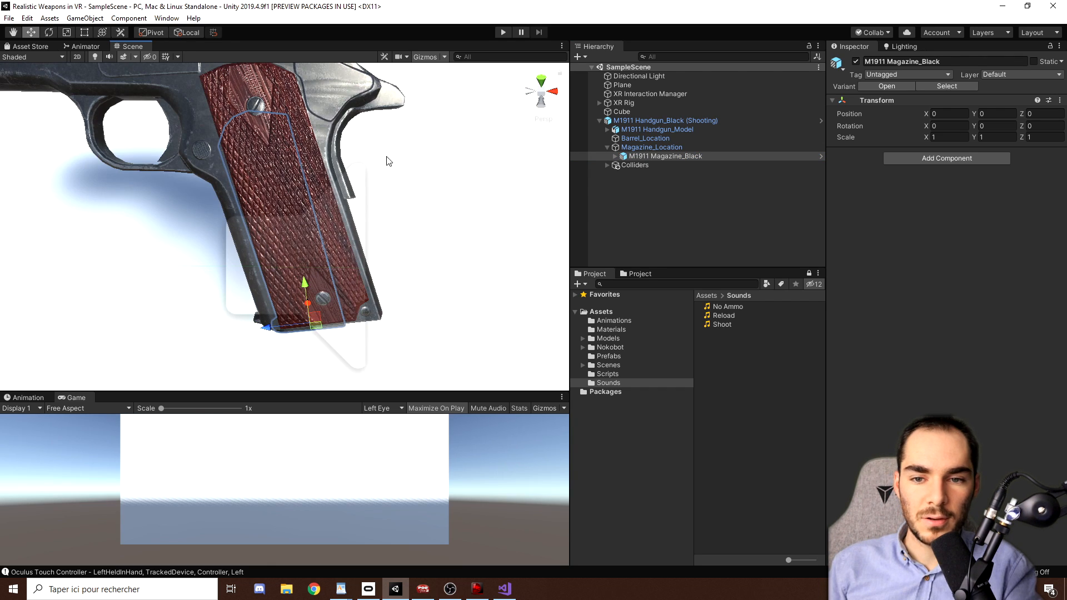
click(664, 155)
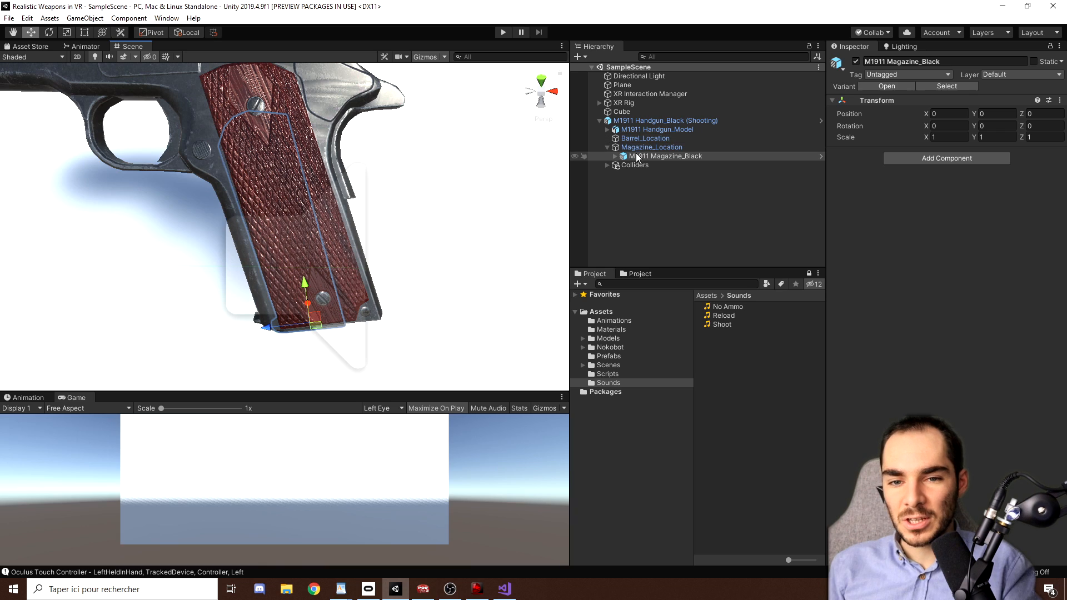
click(661, 155)
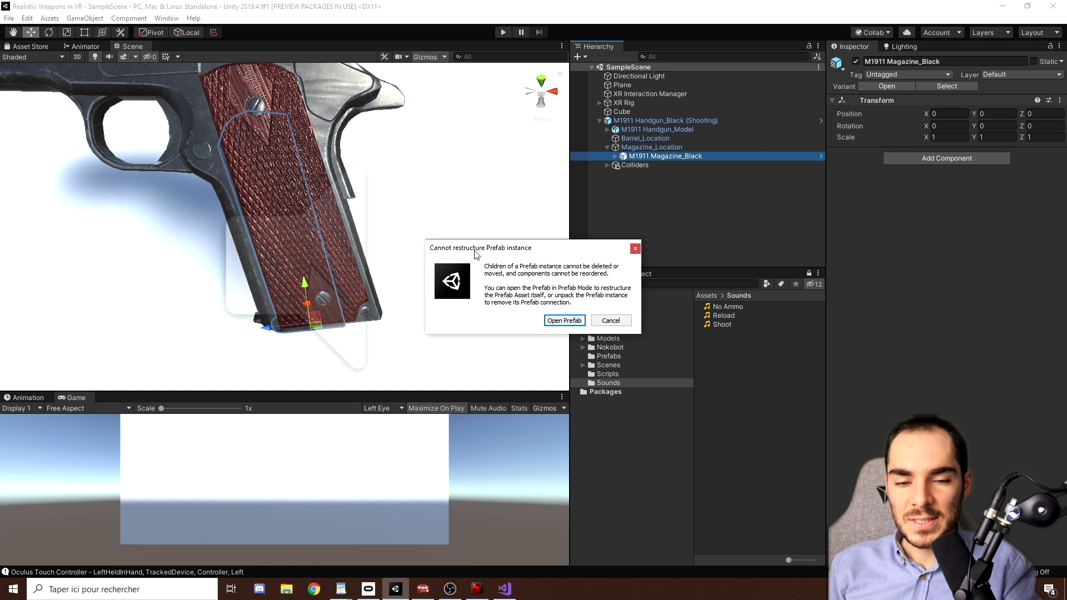
mouse_move(695, 237)
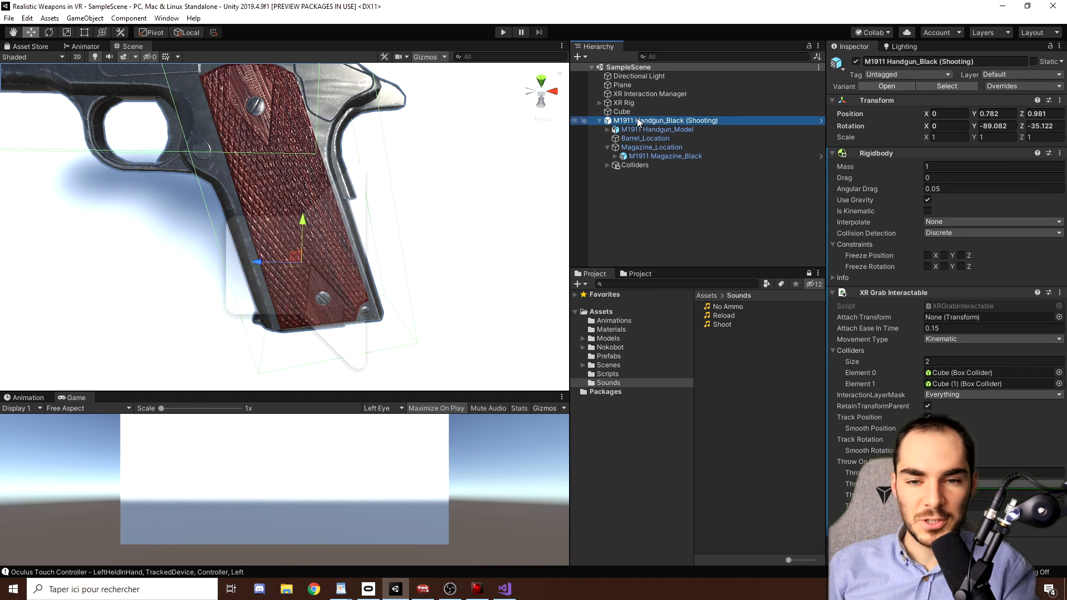
right_click(639, 120)
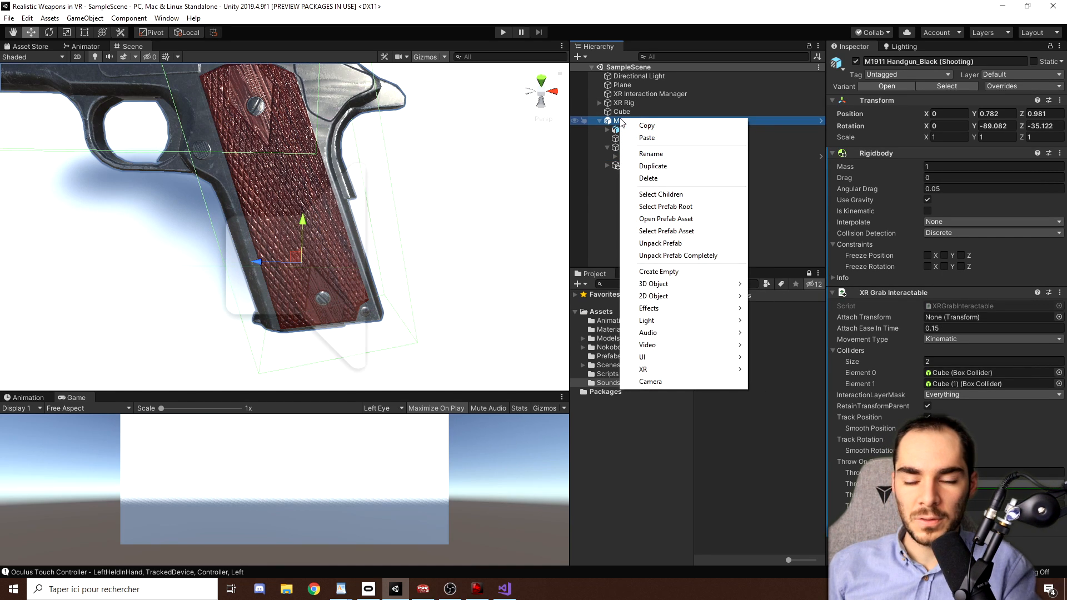
mouse_move(689, 256)
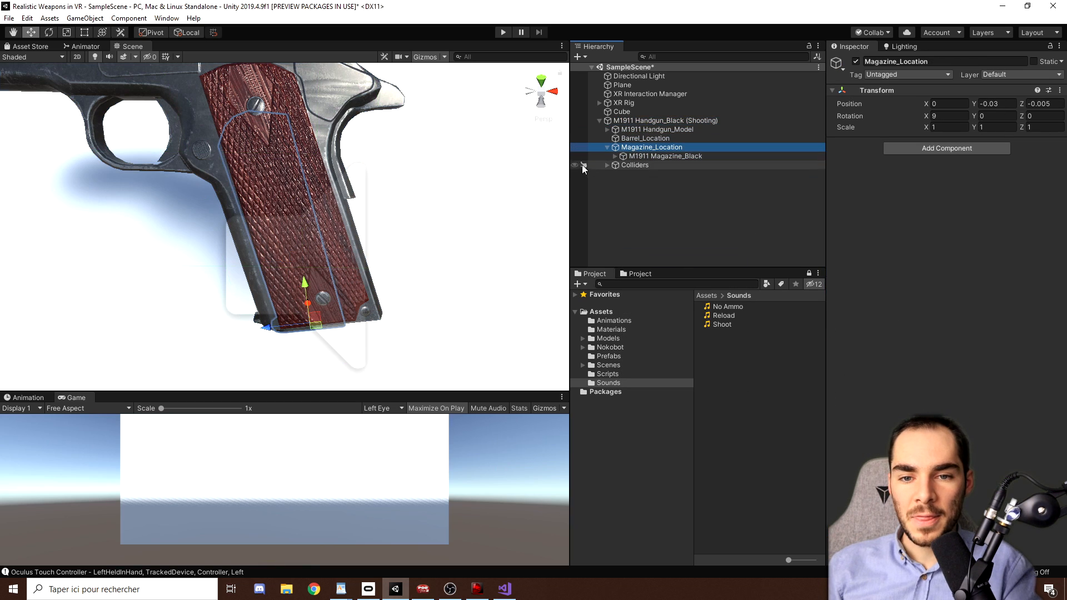
Step: Move M1911 Magazine_Black to the scene's top level and select Magazine_Location
click(665, 155)
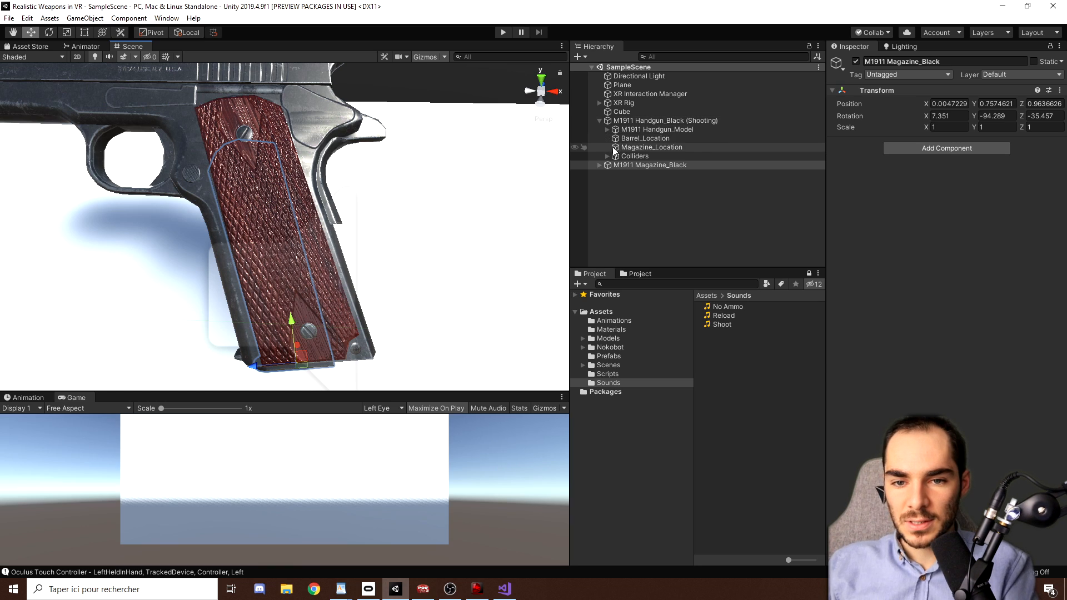
click(652, 146)
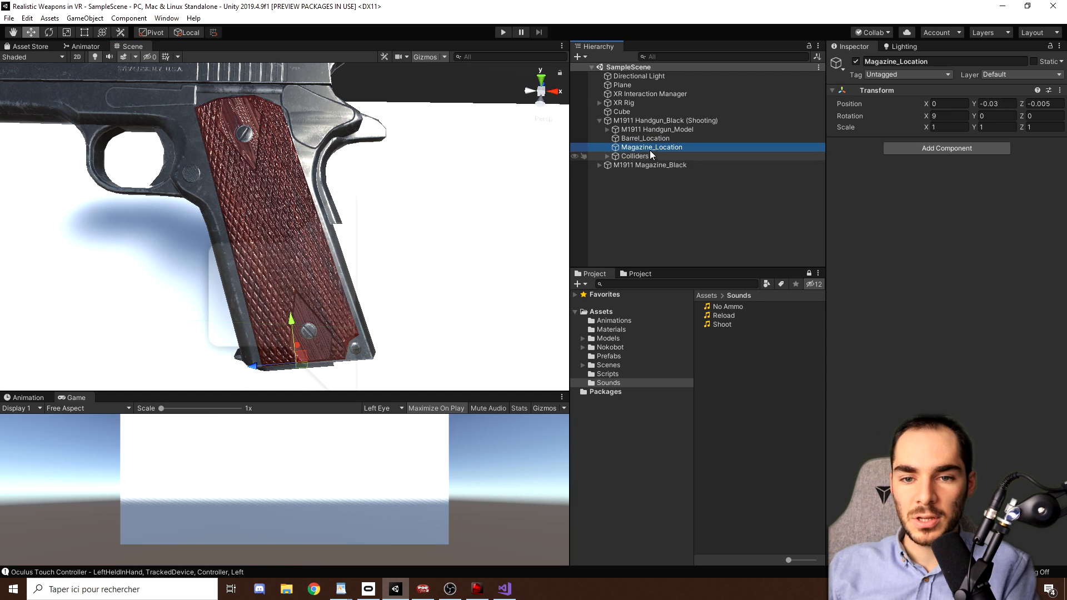
Step: Add a Sphere under Magazine_Location with collider radius 0.05 and centre Y -0.02
right_click(651, 147)
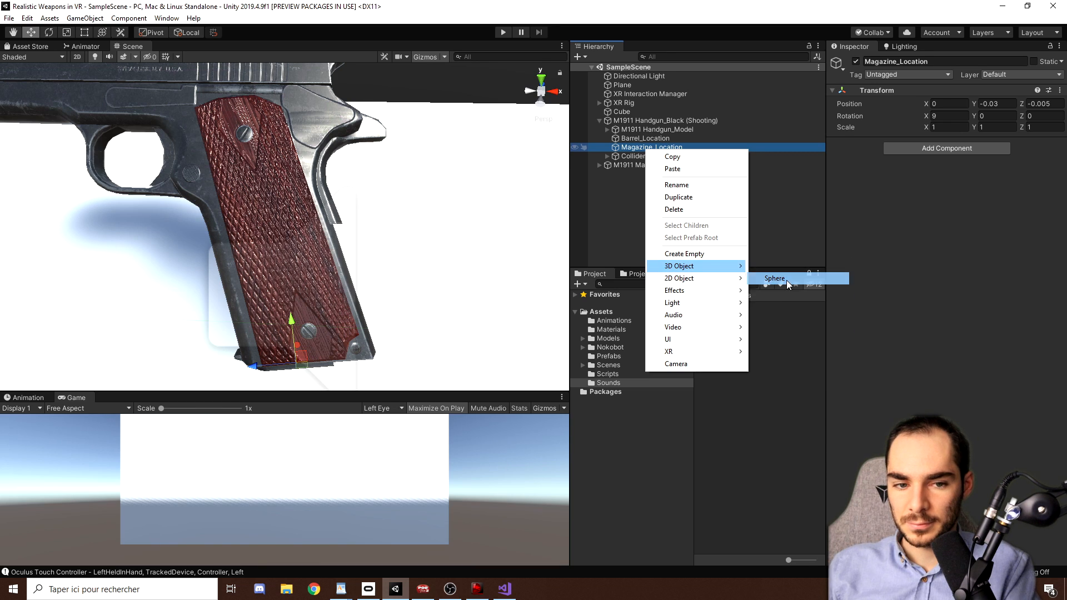
click(775, 278)
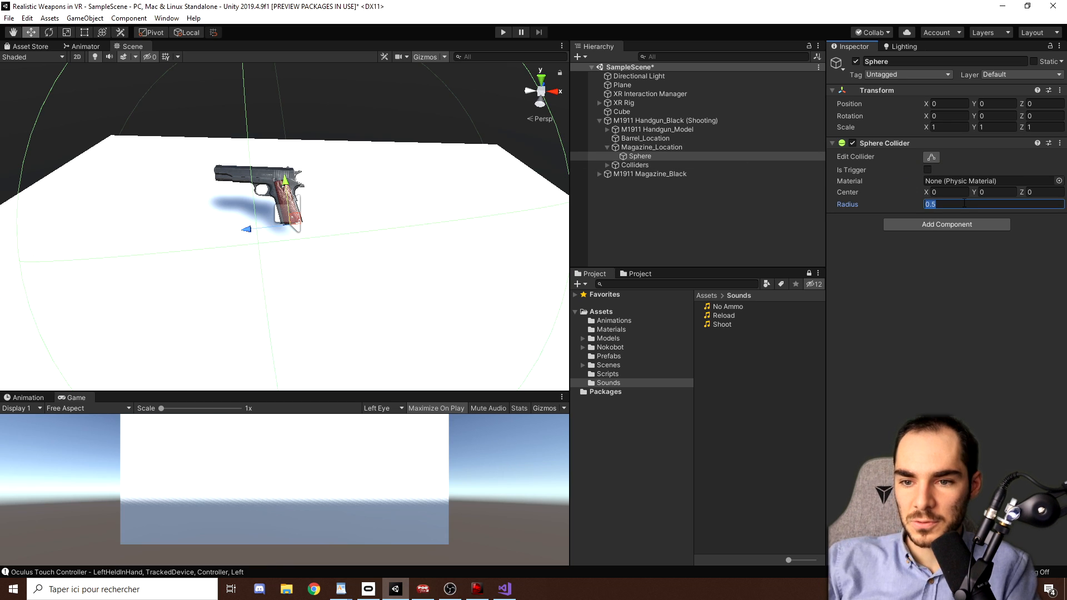
text(0.05)
click(997, 192)
text(-0.04)
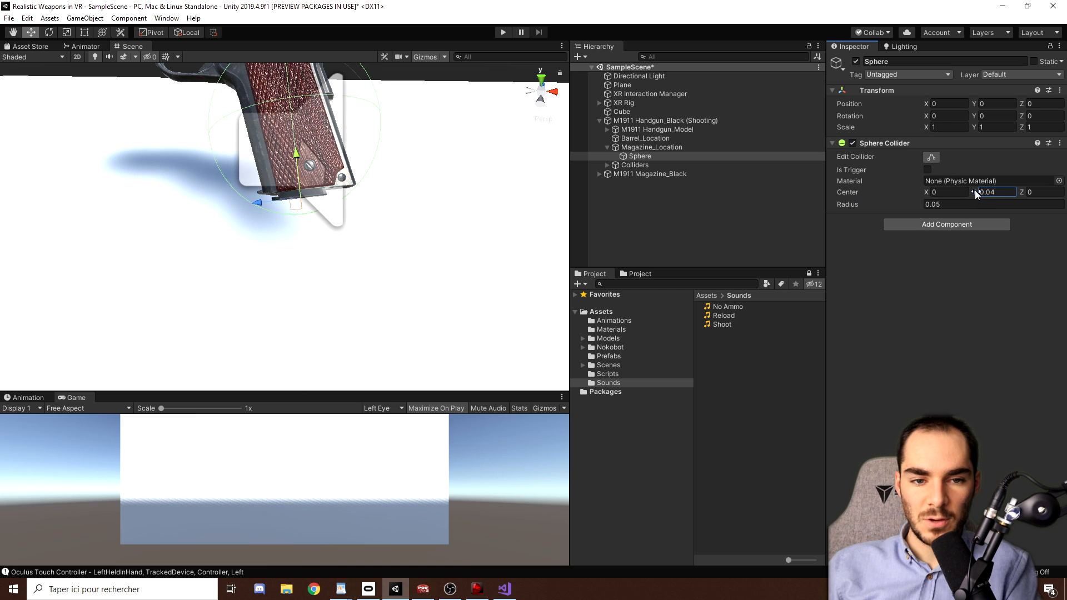
click(994, 192)
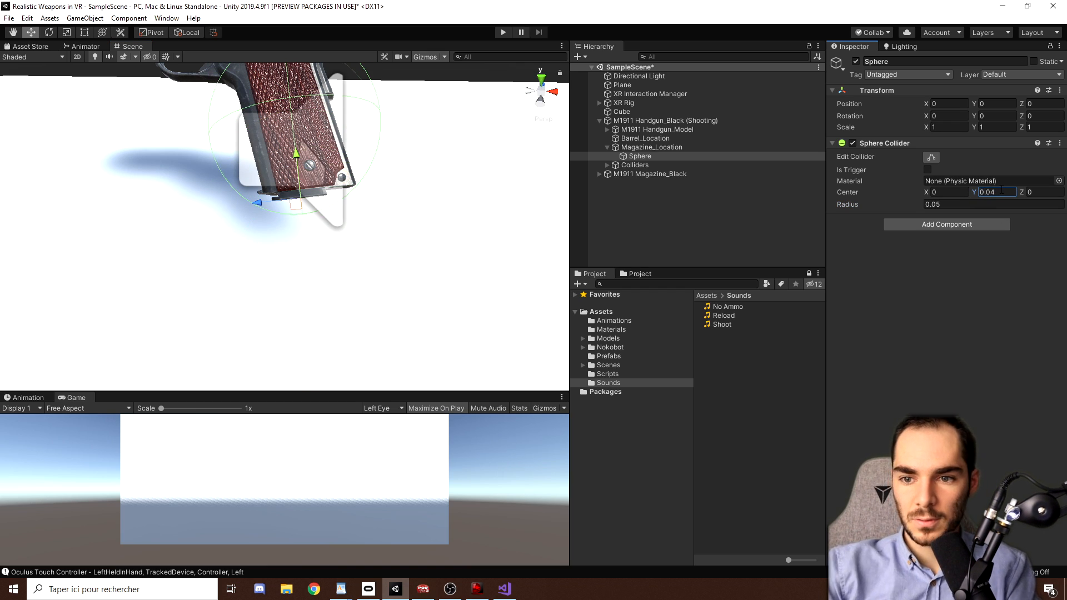
text(-0.0)
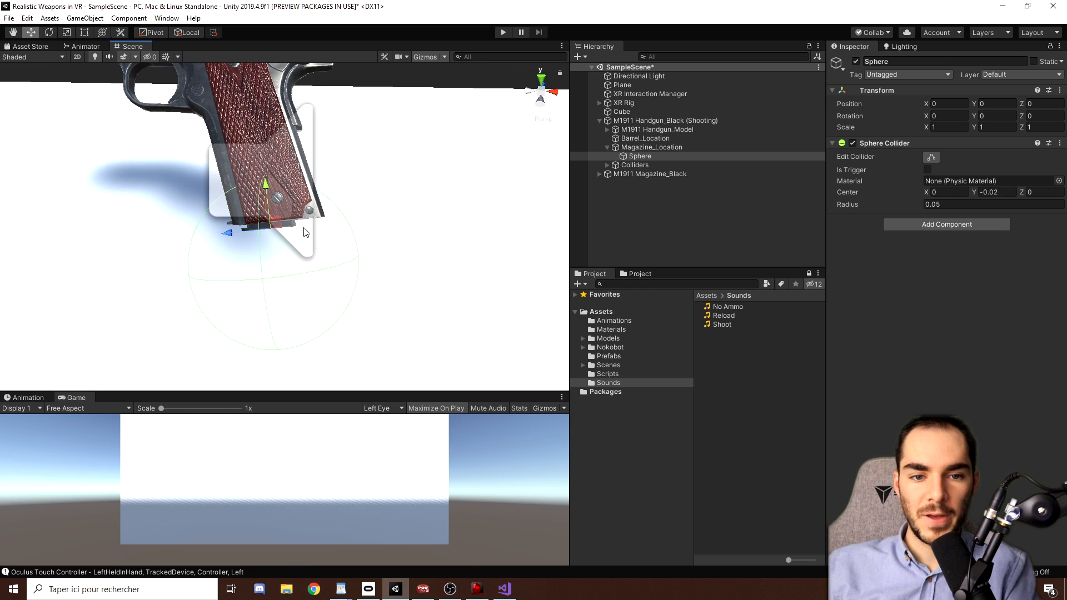
Step: Give the Sphere an XR Socket Interactor and make its sphere collider a trigger
click(947, 224)
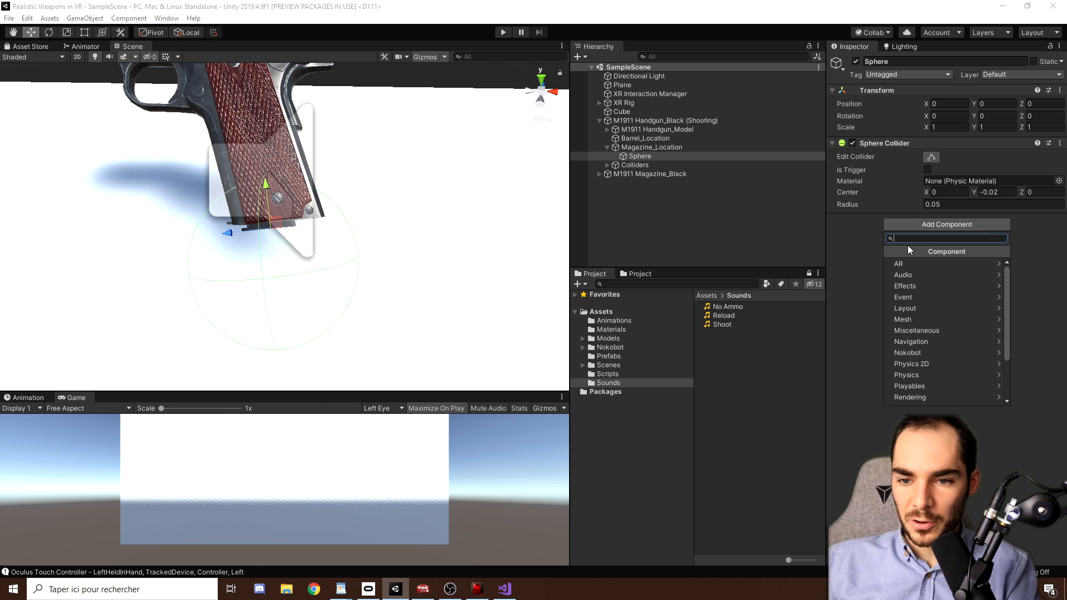
text(XR)
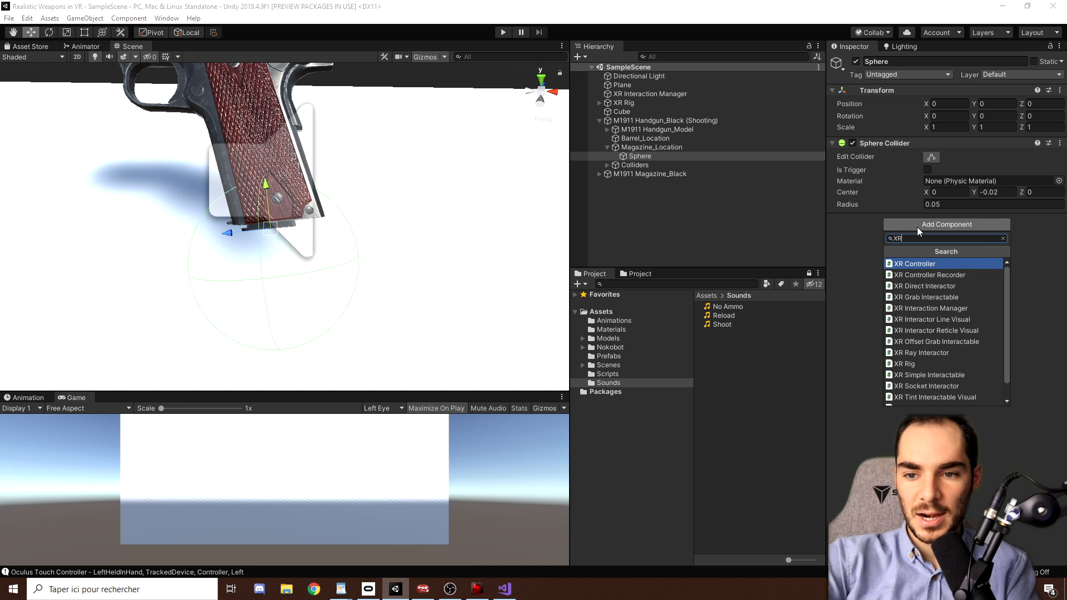
click(925, 386)
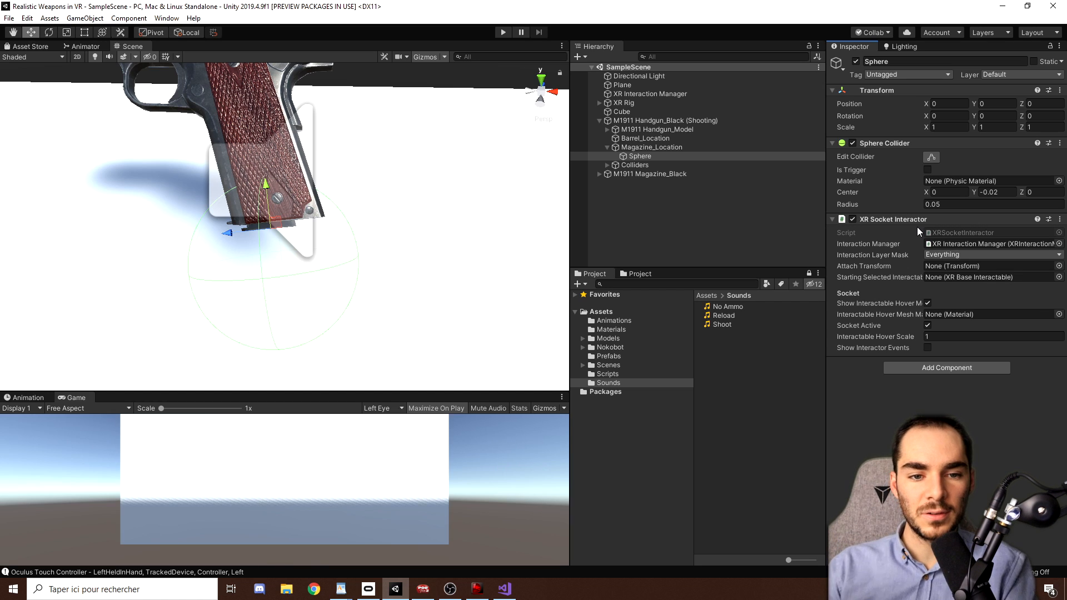
mouse_move(234, 259)
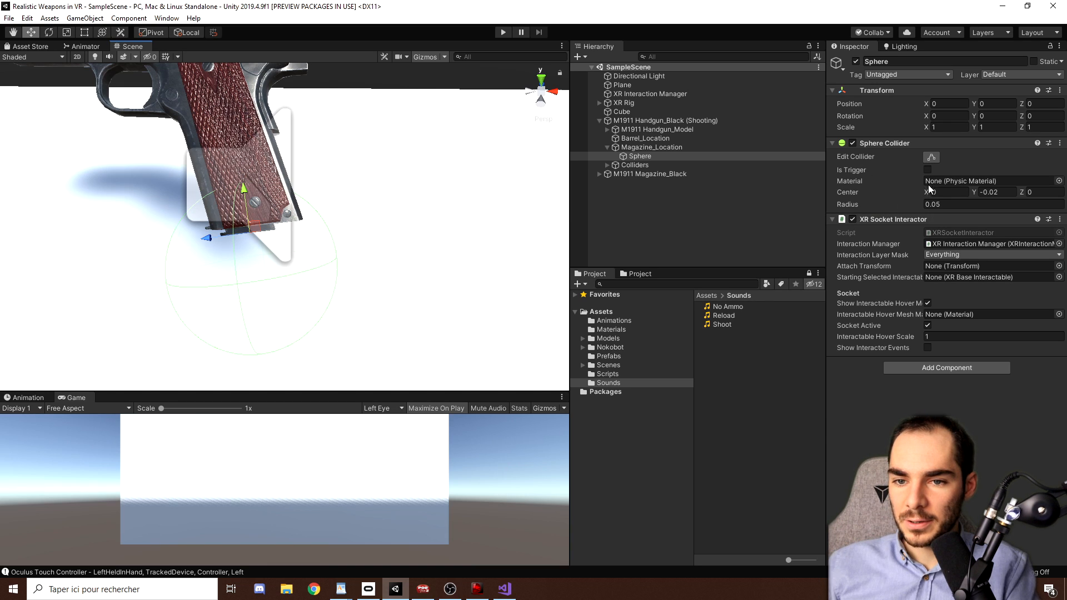
click(928, 169)
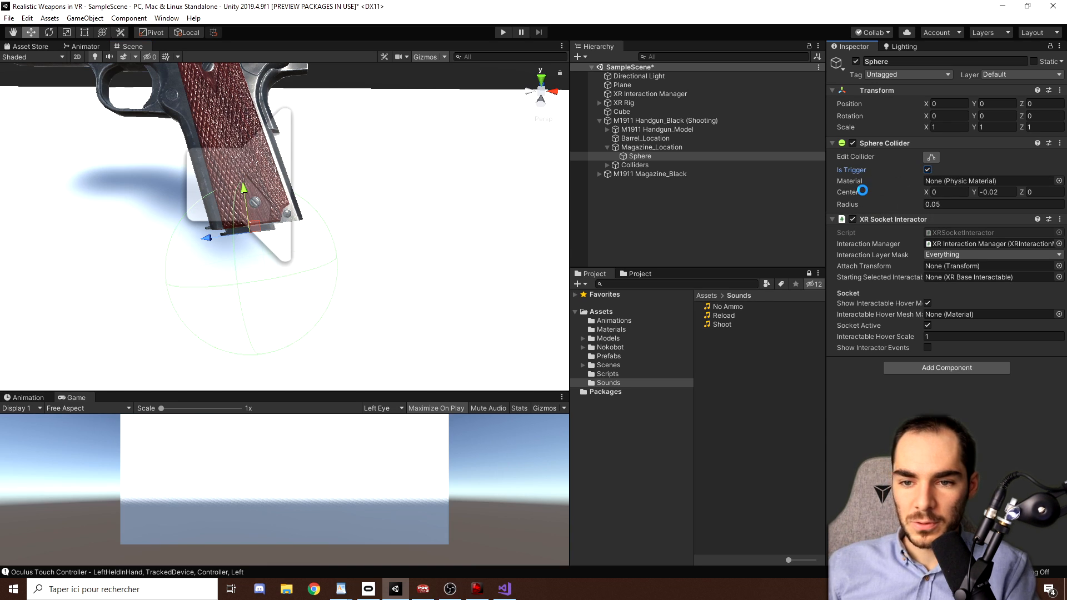
click(650, 173)
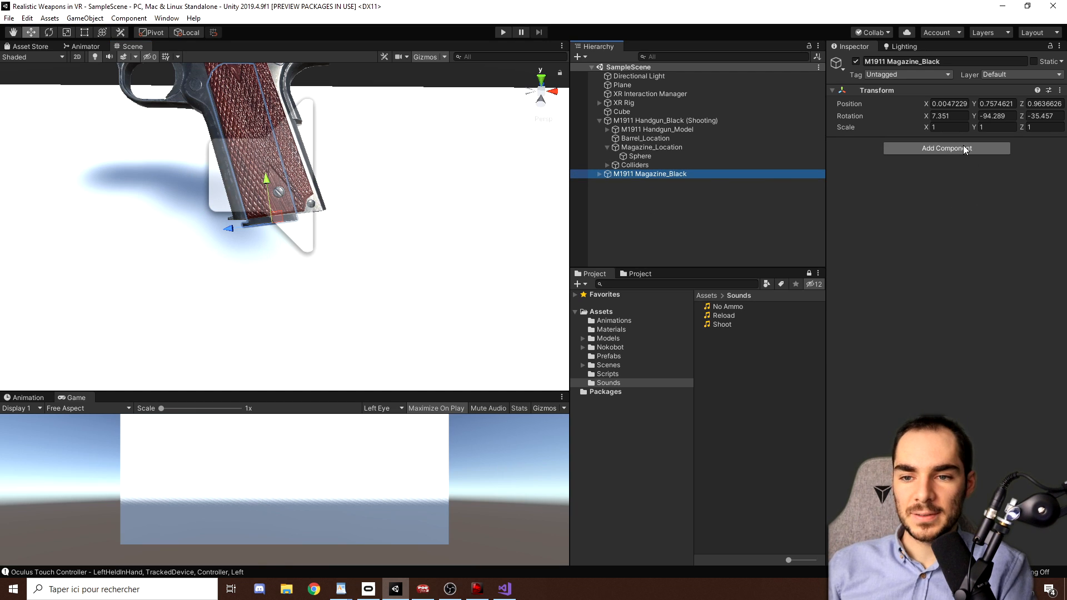
Step: Make the magazine grabbable with an XR Grab Interactable and reveal its M1911 Magazine mesh child
click(947, 148)
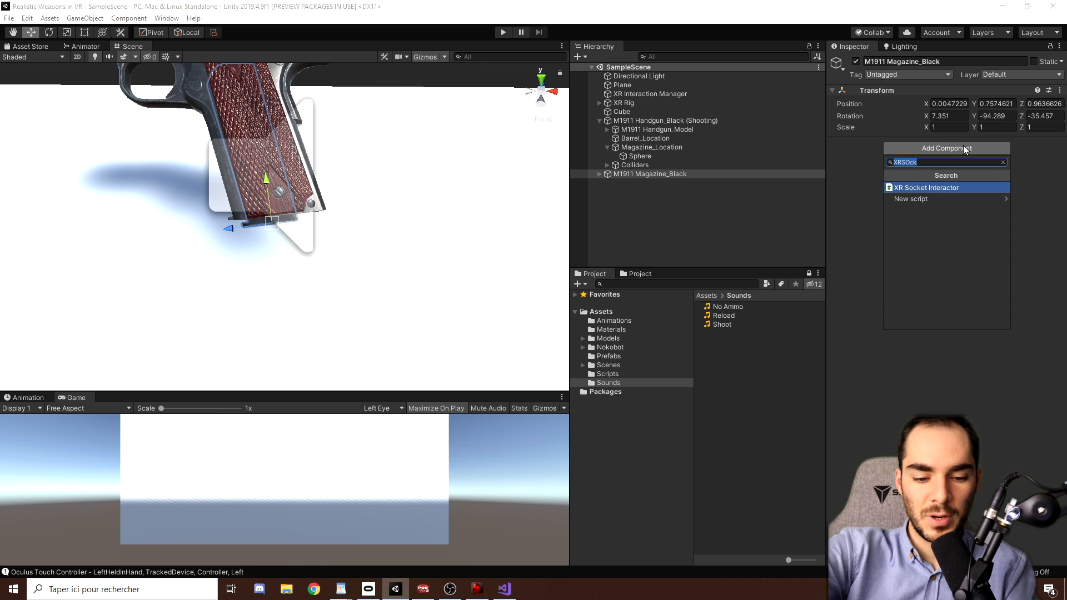
click(926, 187)
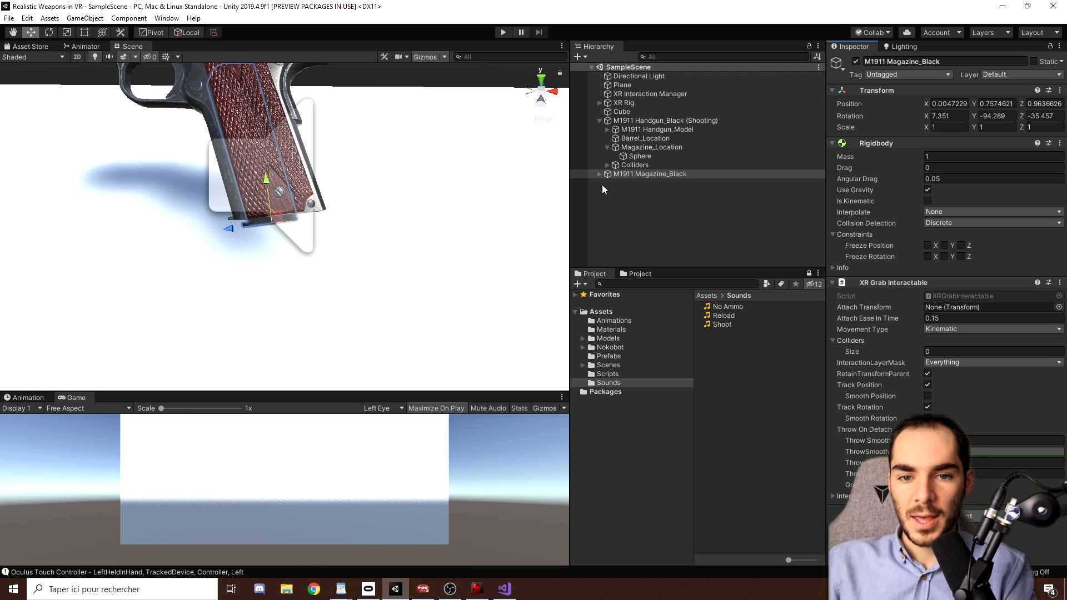
click(599, 174)
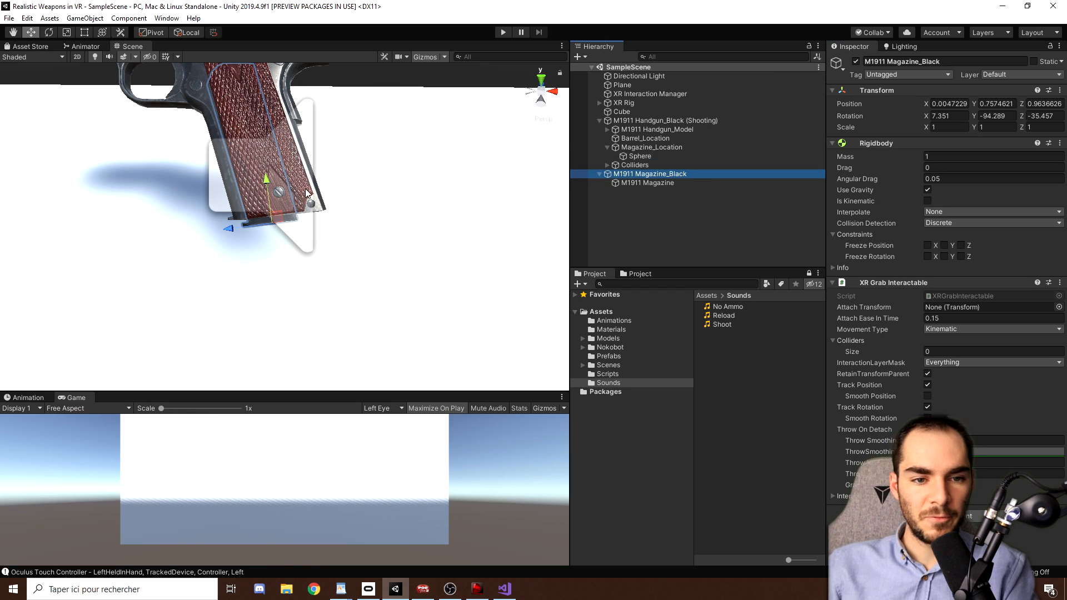
click(649, 183)
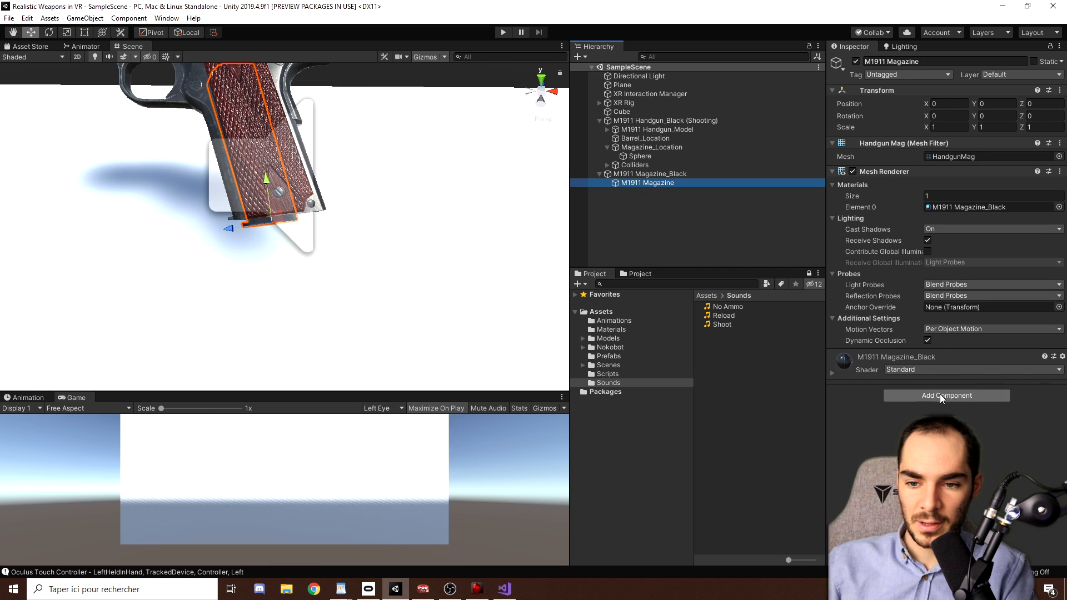
Step: Make the M1911 Magazine child's mesh collider convex
click(947, 395)
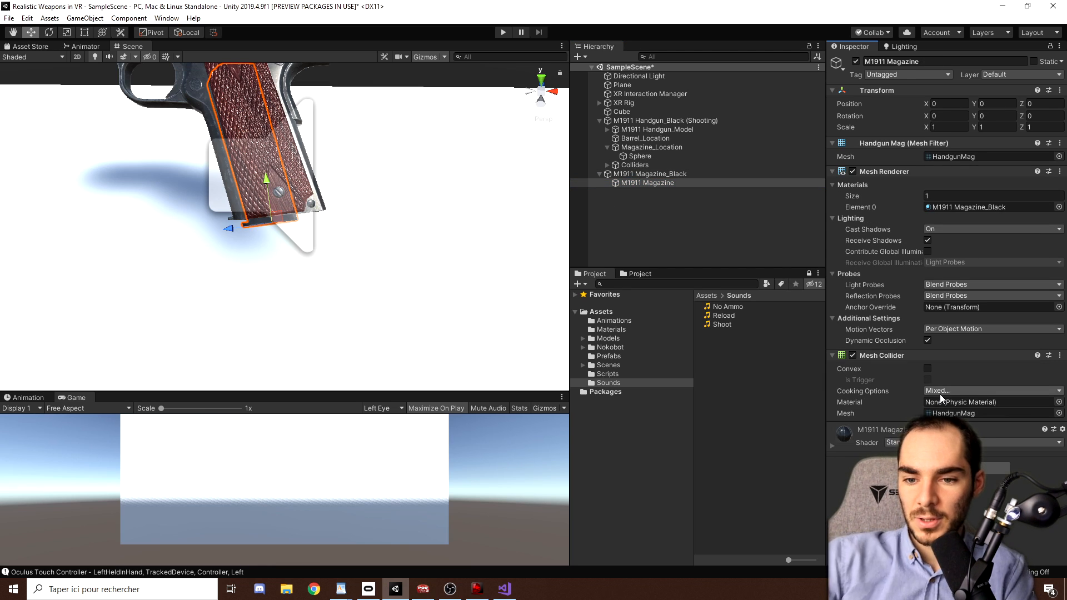
click(927, 368)
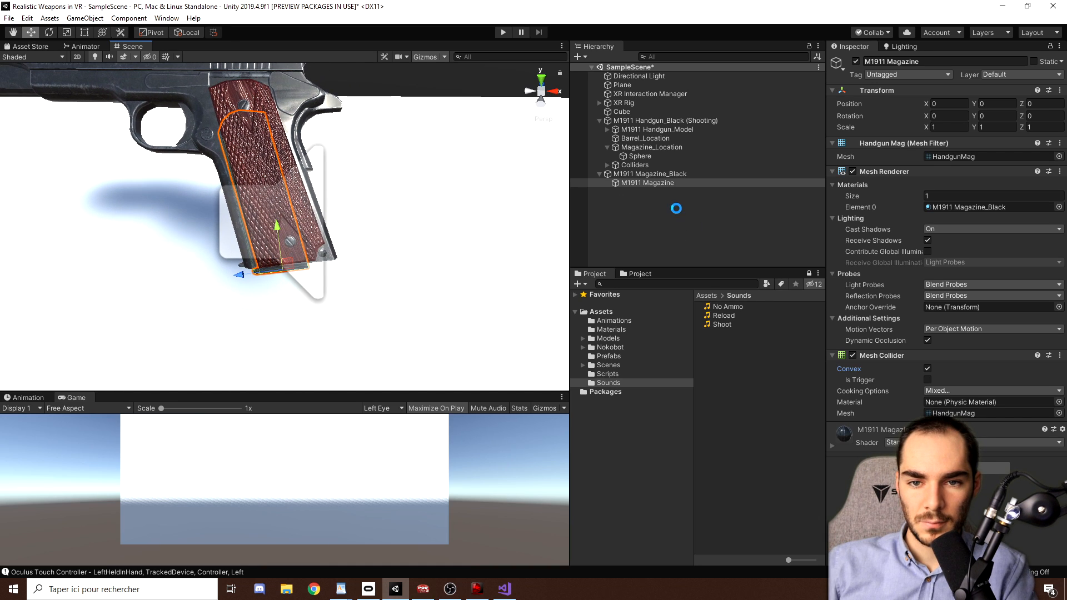
click(649, 174)
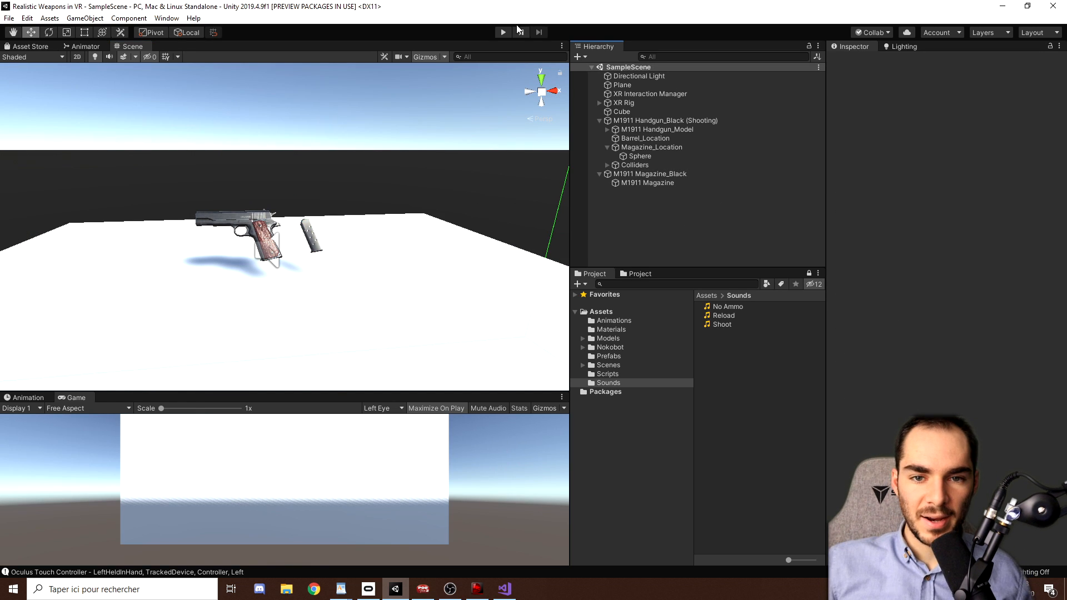
click(503, 31)
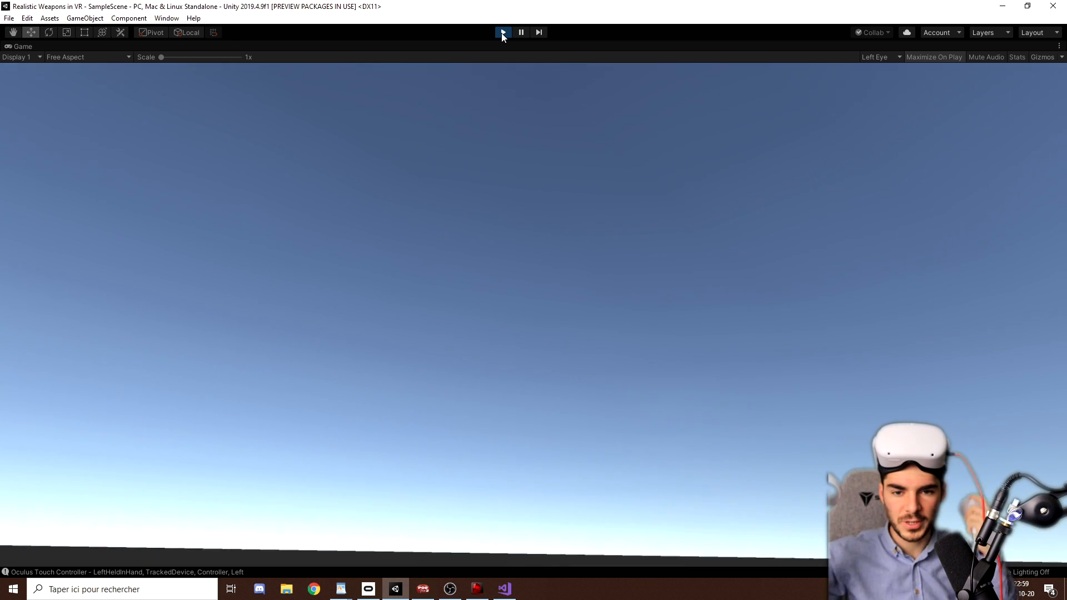
click(502, 31)
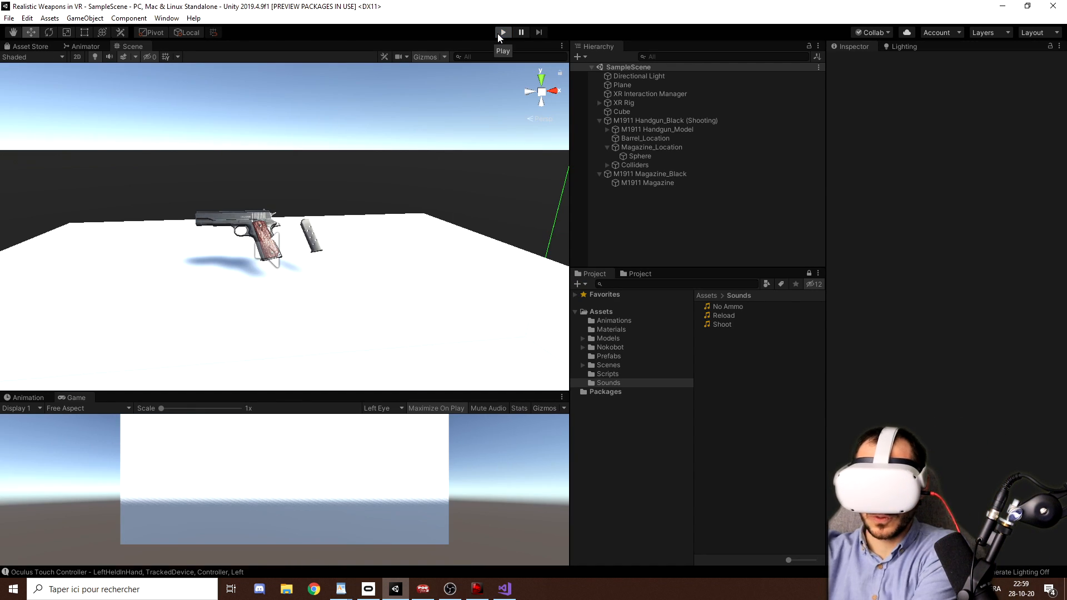
click(503, 31)
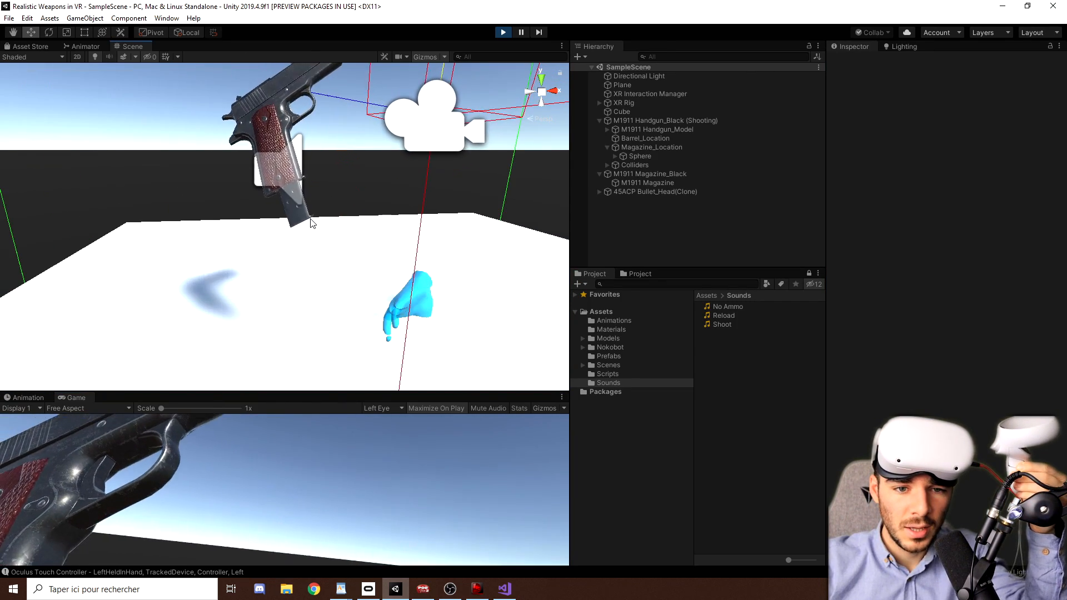
click(640, 156)
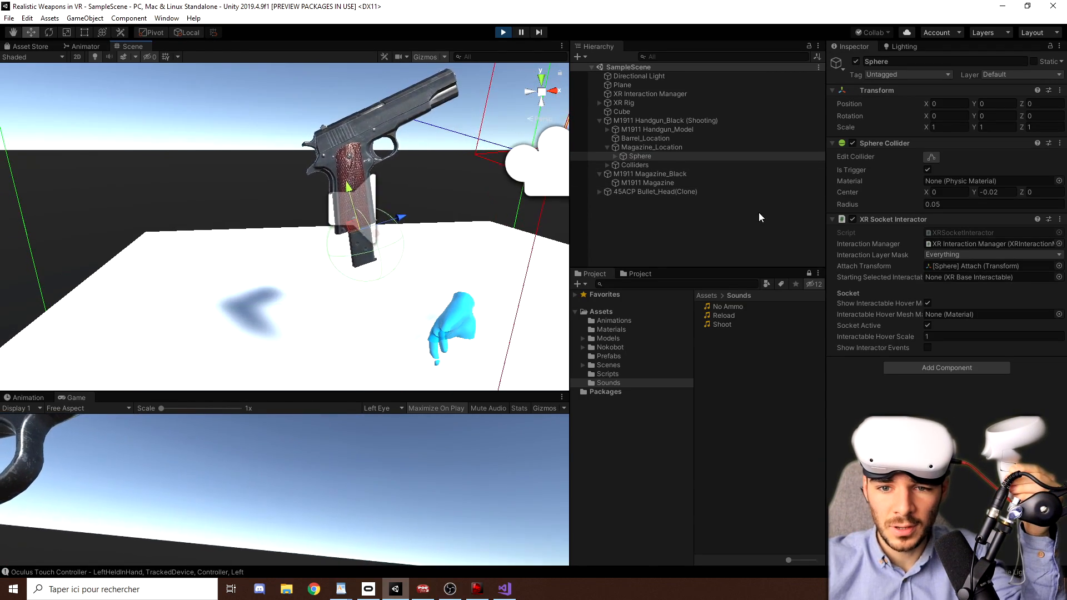
click(661, 164)
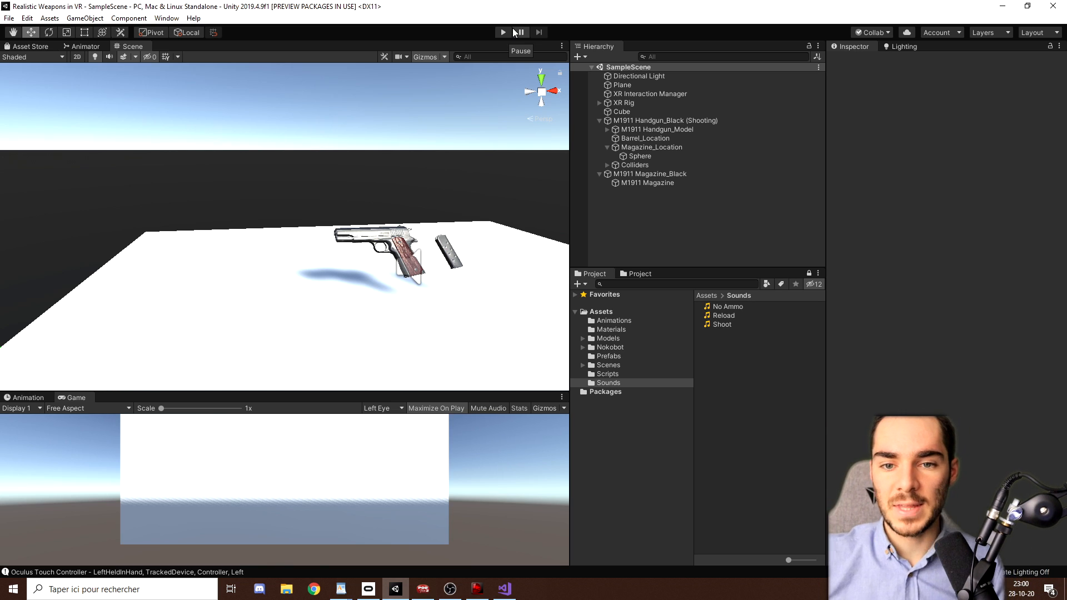
right_click(640, 156)
text(Sphere)
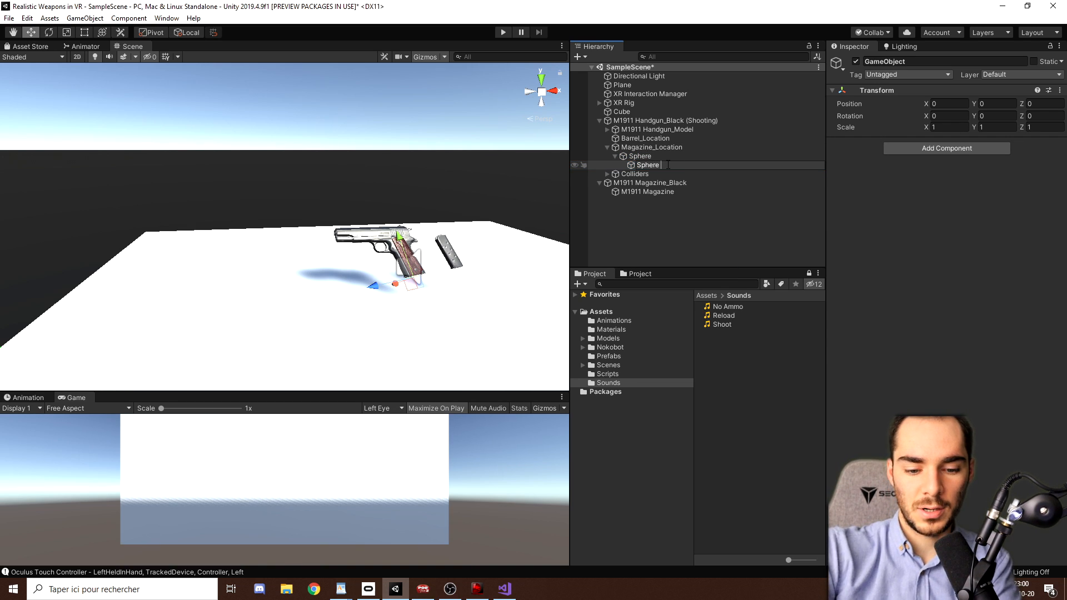
Step: Name the child Sphere Attach Point and assign it as the socket's Attach Transform, then enter Play mode
text(Attach Point)
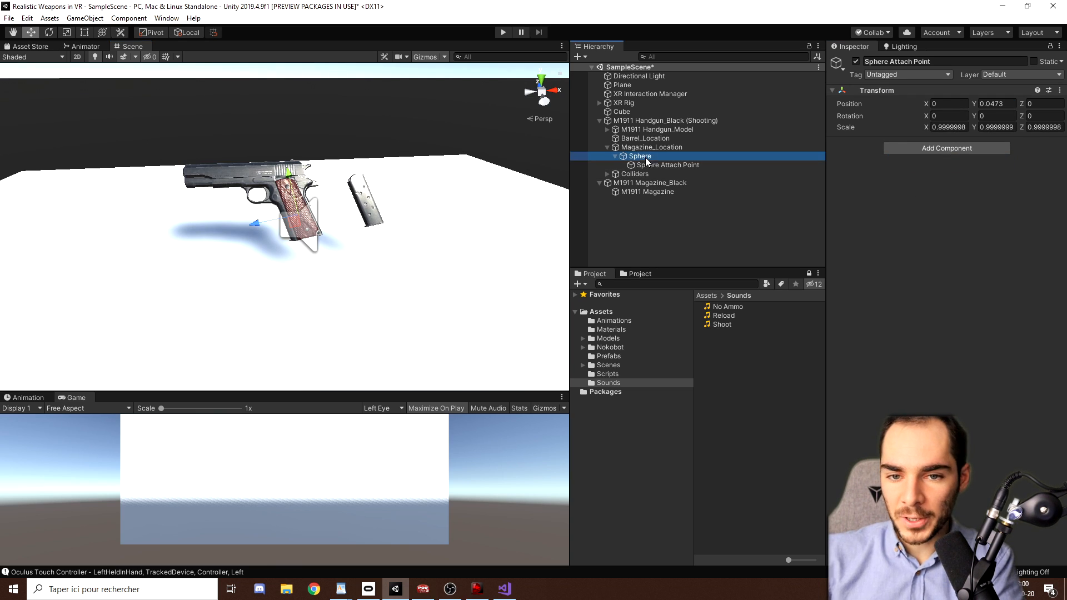
click(641, 155)
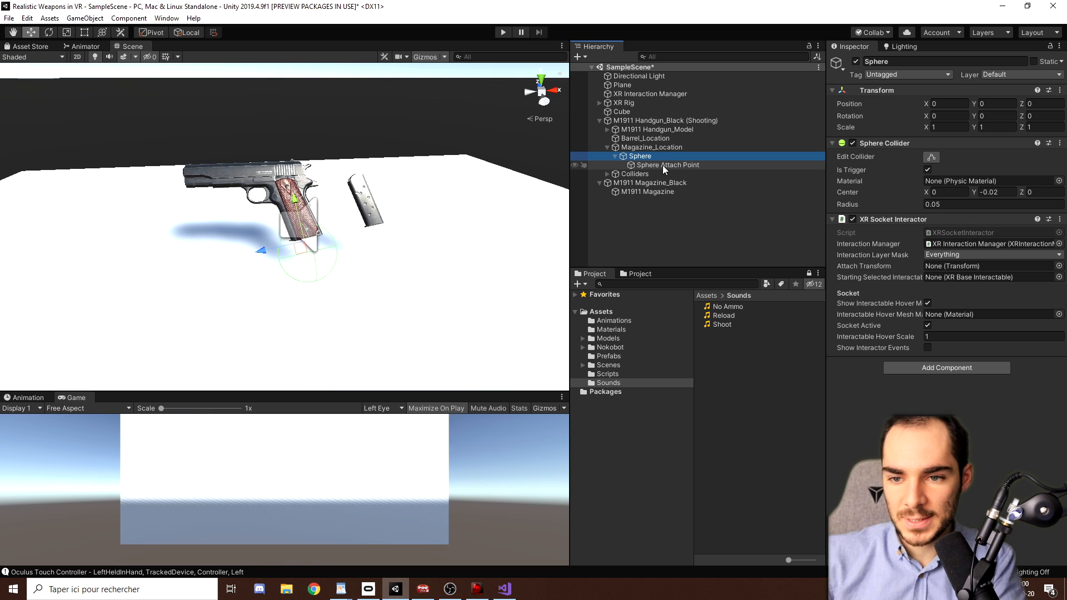
click(668, 165)
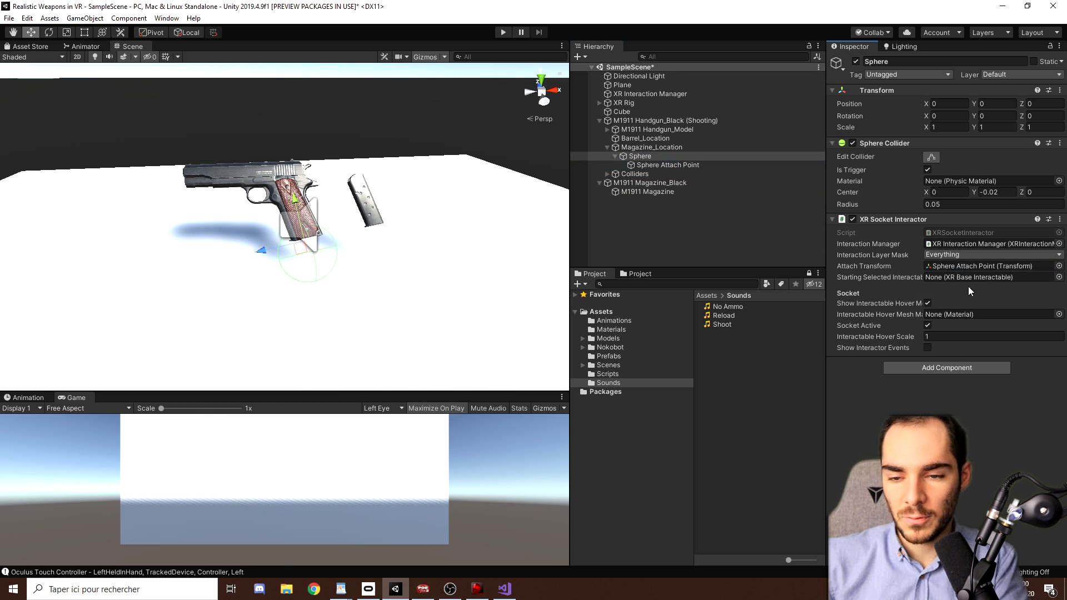
click(503, 31)
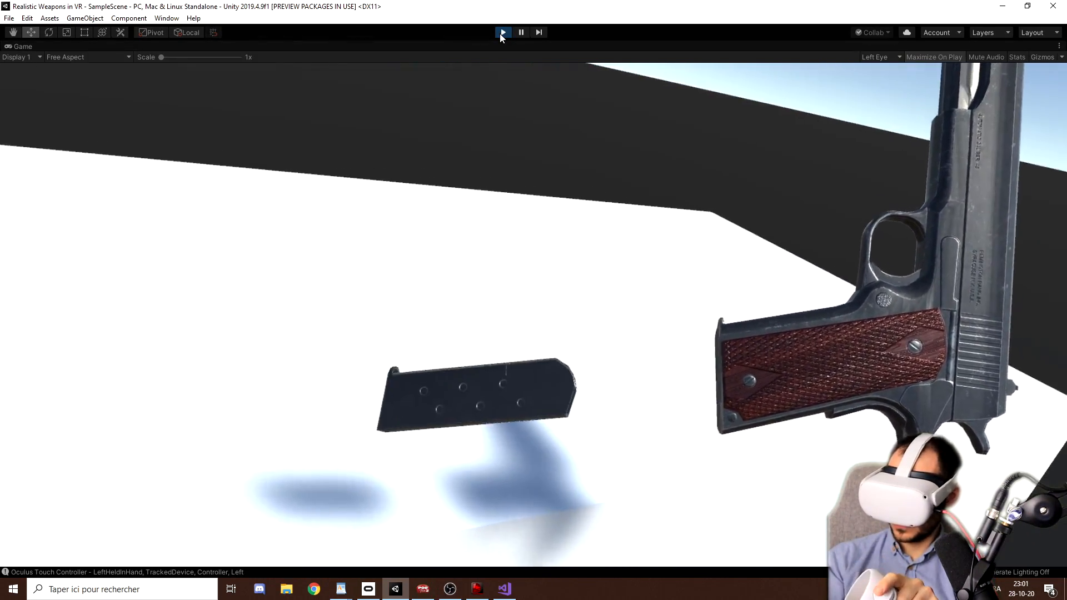
click(502, 31)
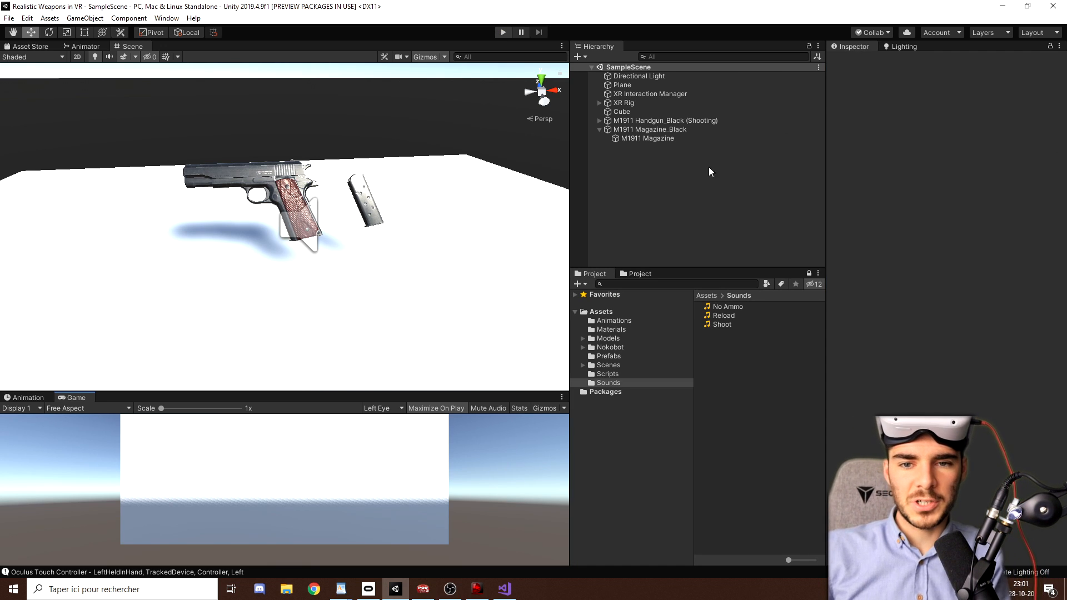
Step: Define user layers Grab Interactable and Player in the project's layer list
click(502, 31)
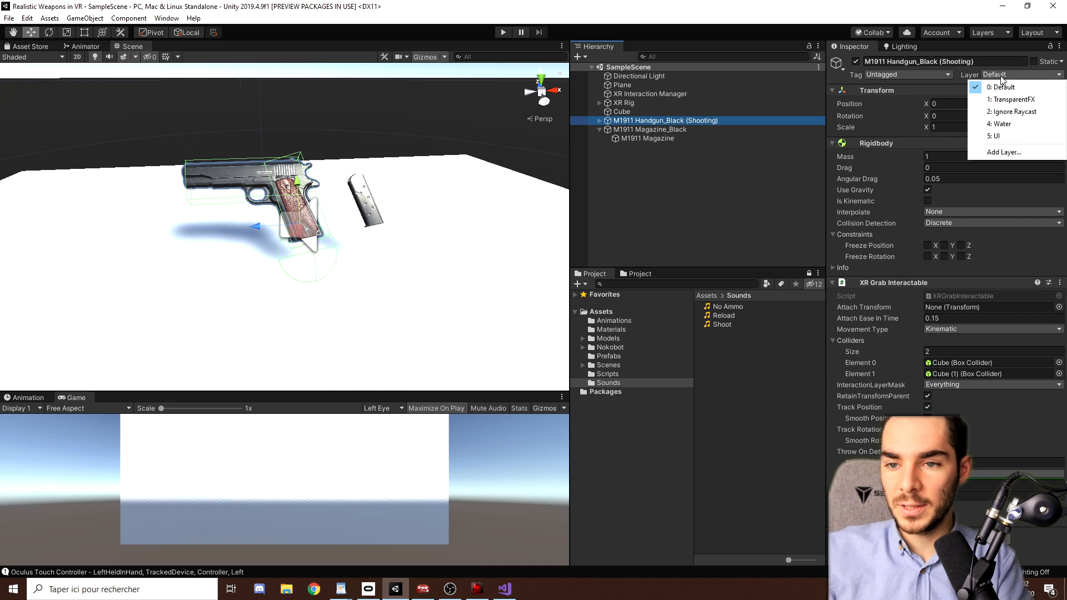
click(1005, 151)
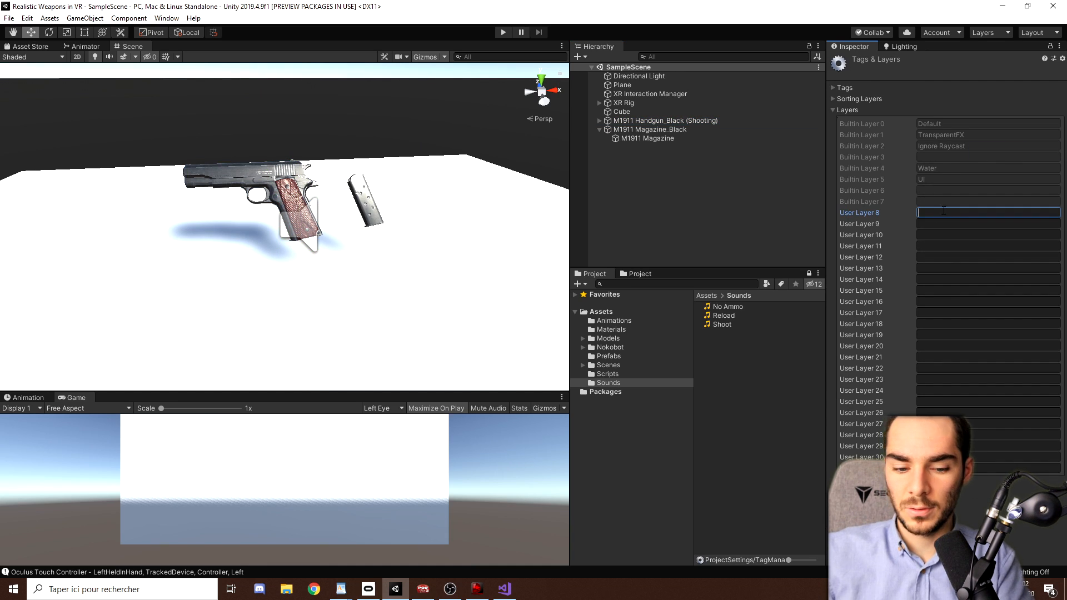
text(Grab Interact)
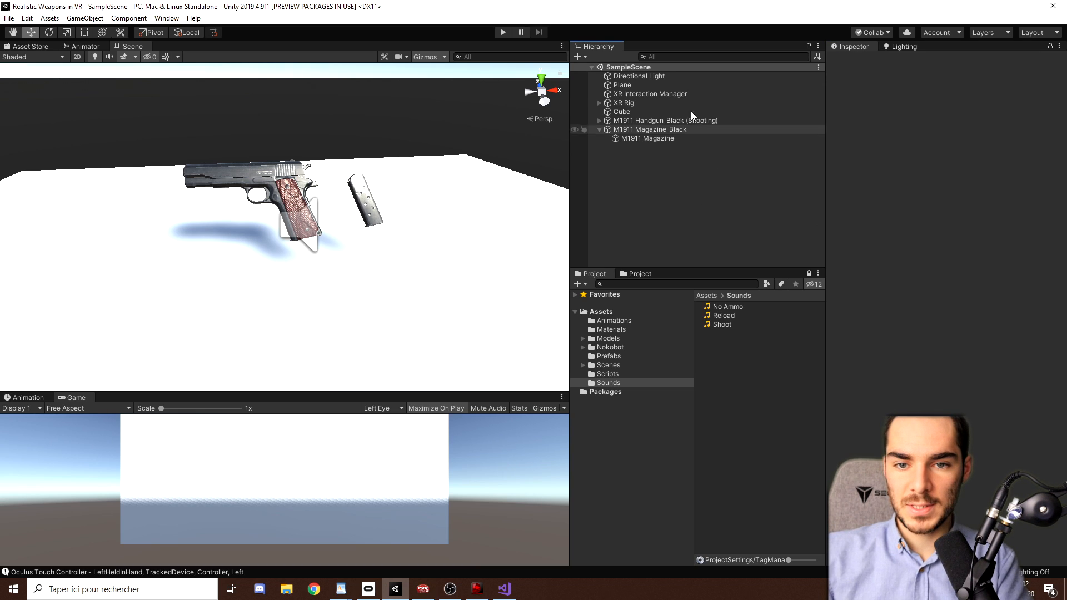
click(623, 102)
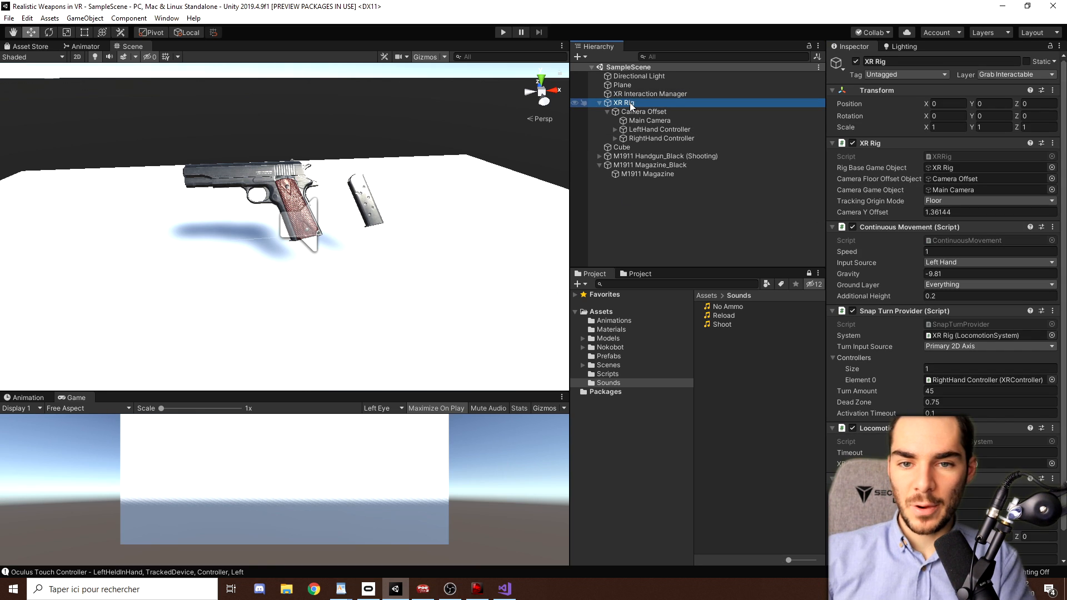
click(1014, 73)
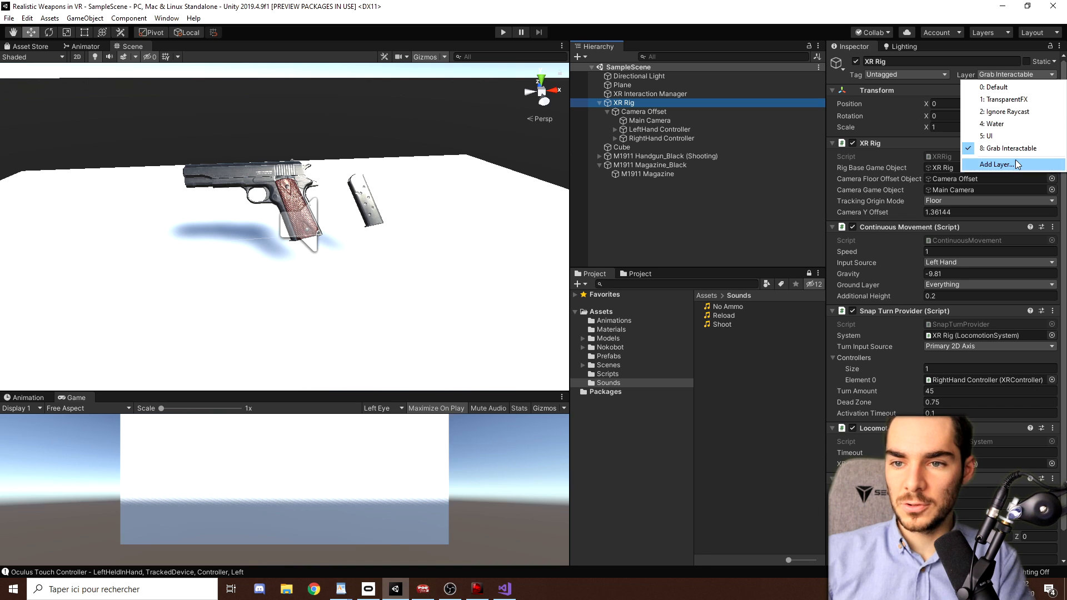
click(1003, 164)
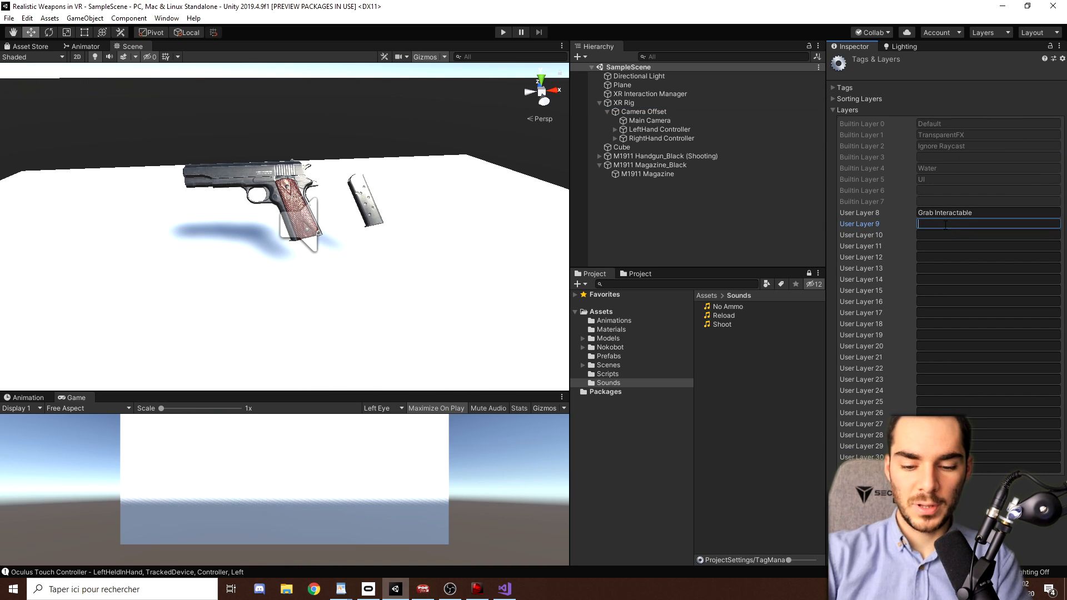
Step: Set the XR Rig's layer to Player
click(622, 102)
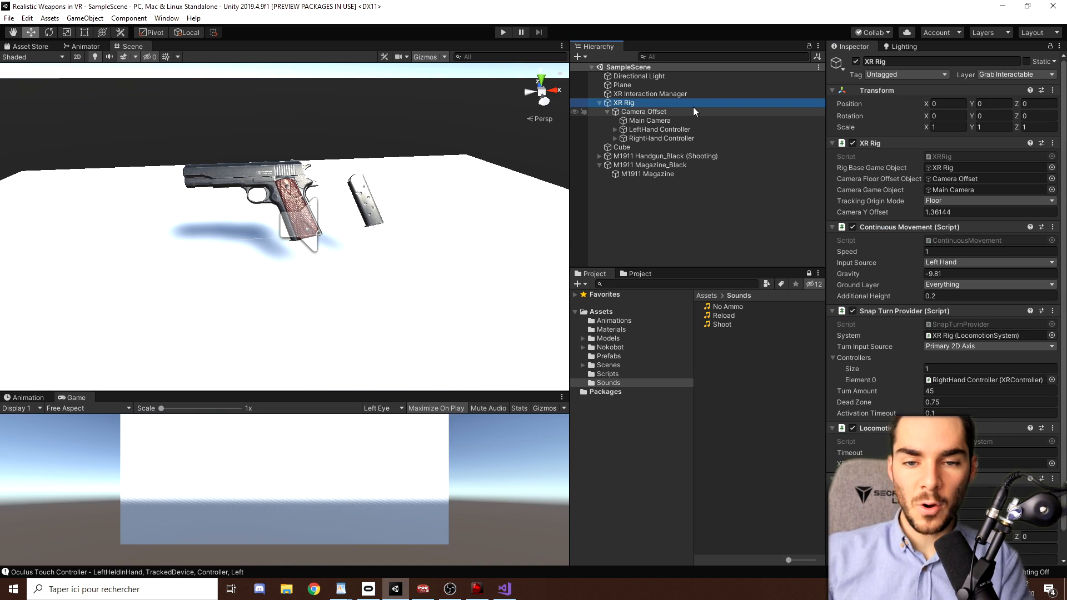
click(1014, 75)
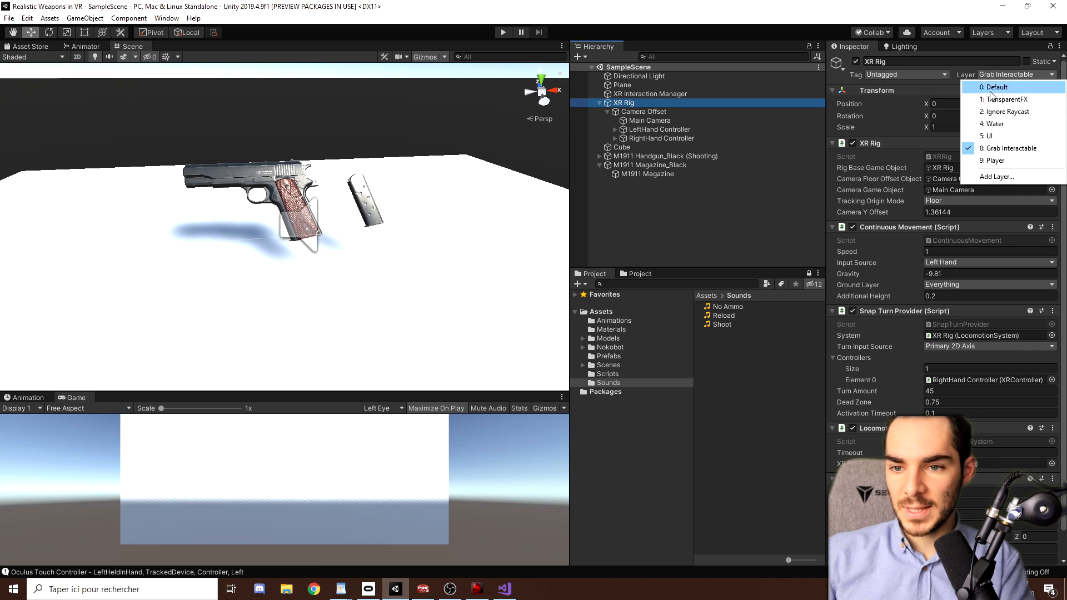
click(1010, 160)
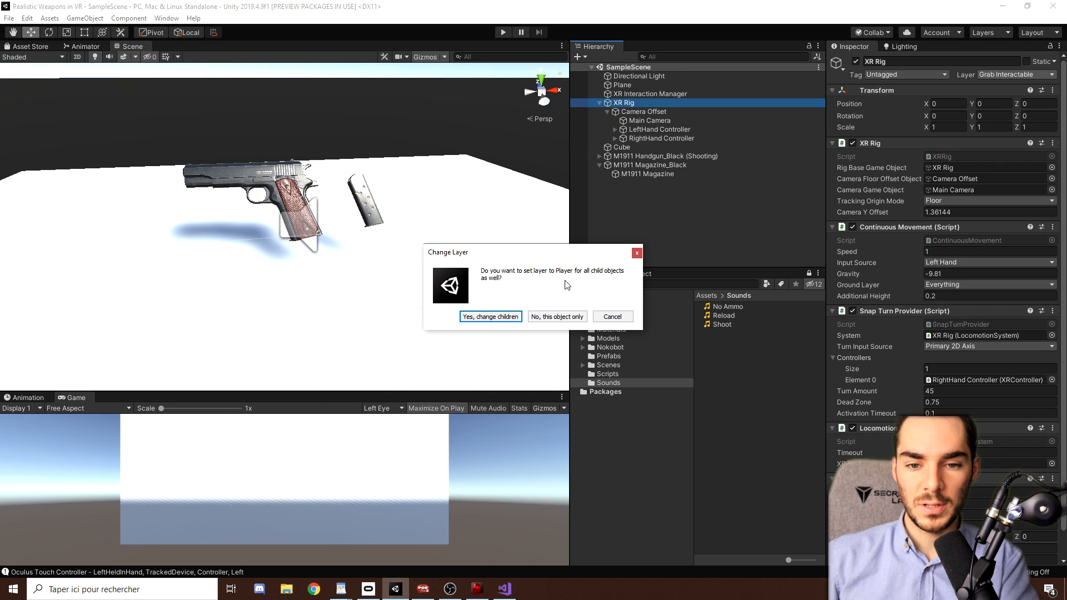
mouse_move(557, 316)
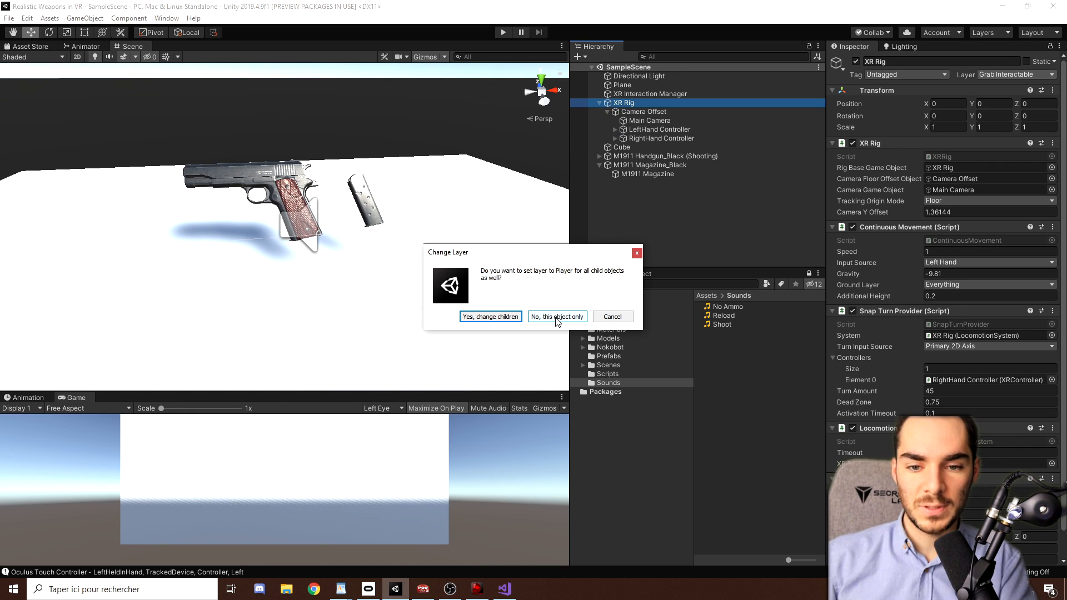
Step: Put the handgun and magazine with all their children on the Grab Interactable layer
click(557, 316)
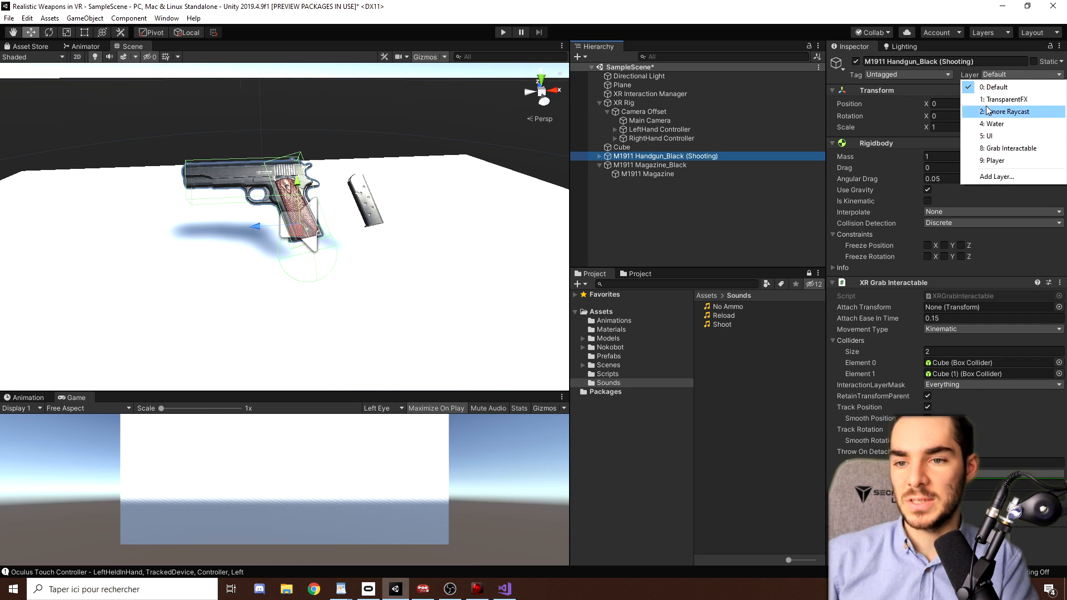
click(1013, 148)
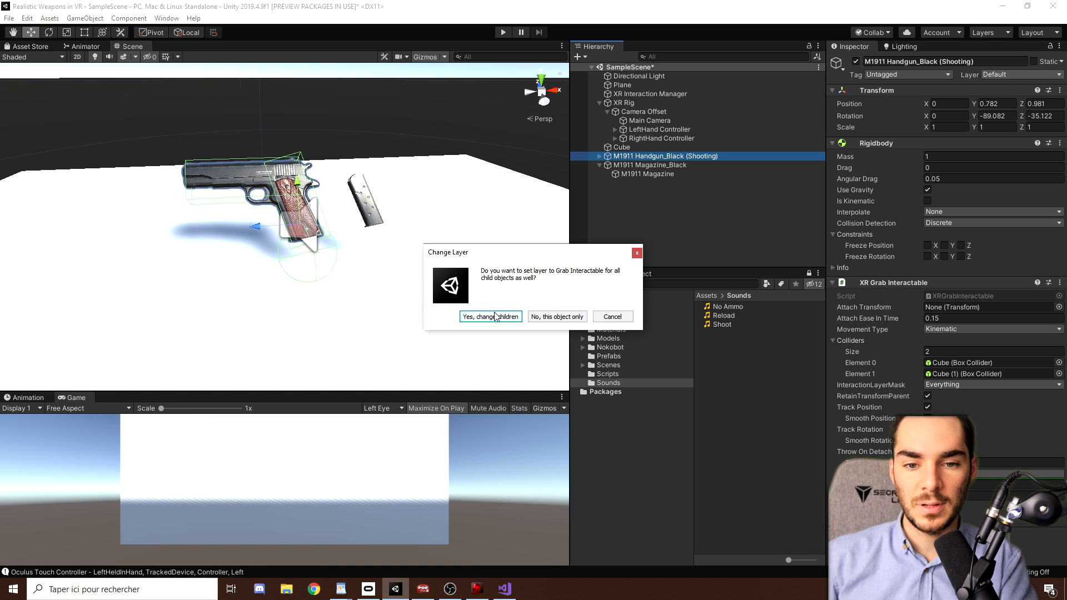
click(491, 316)
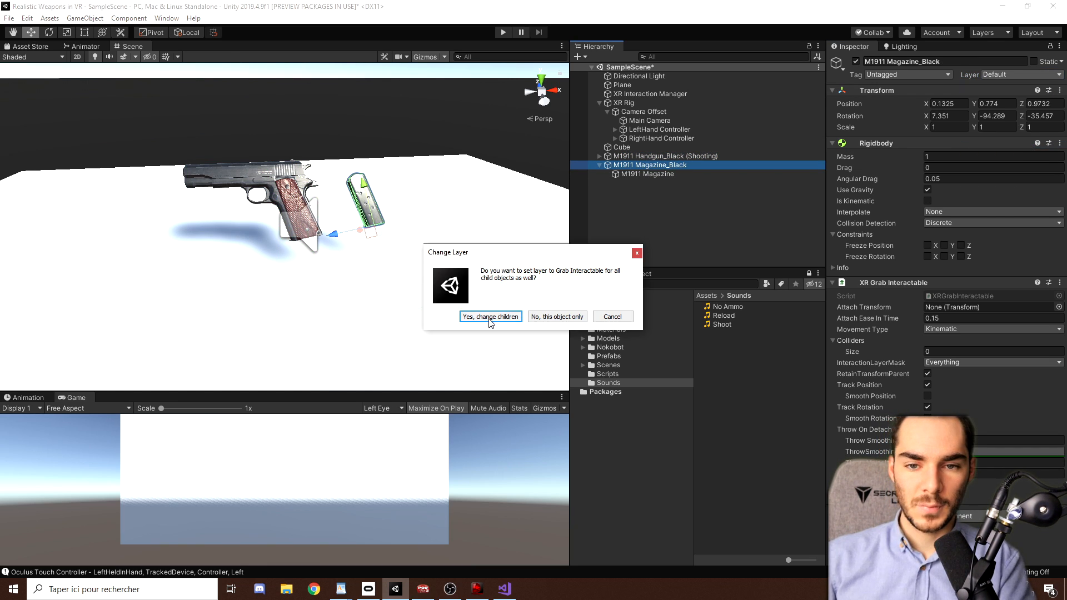
click(490, 316)
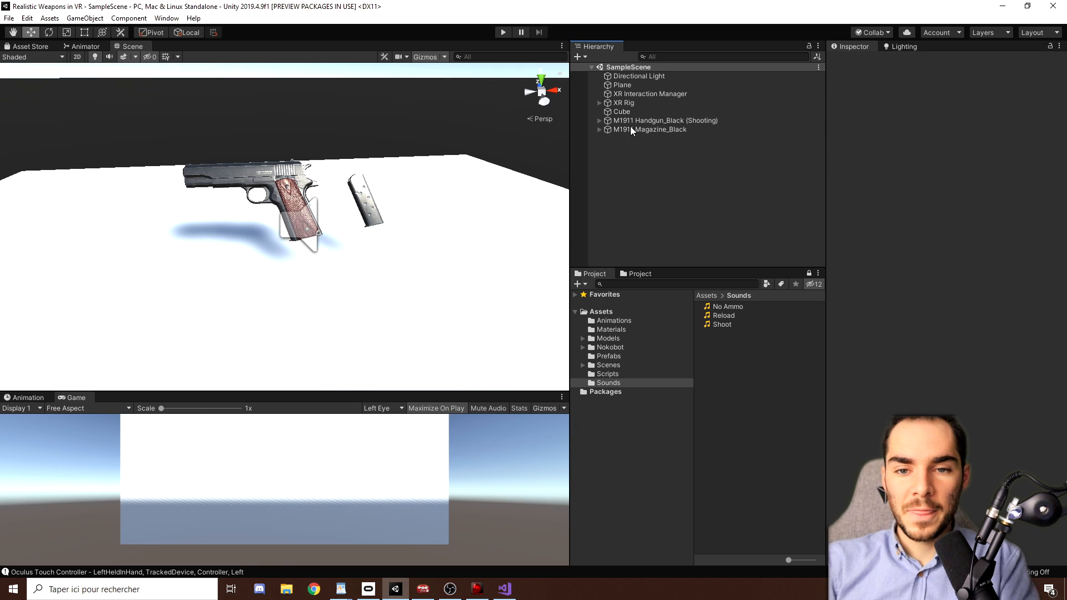
Step: Check the layers of the XR Rig, handgun and magazine
click(621, 103)
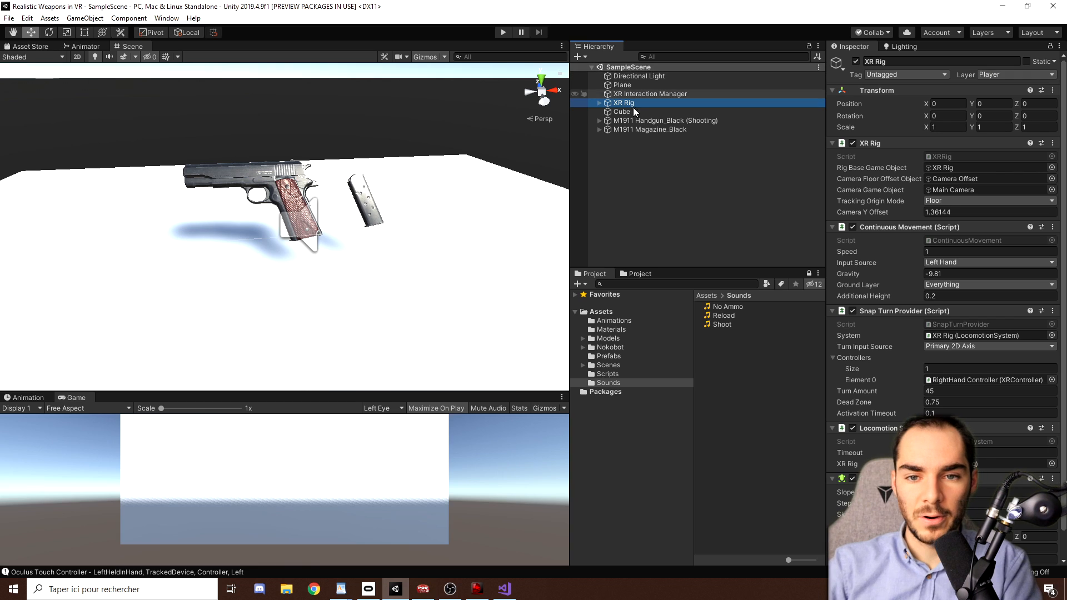
click(666, 120)
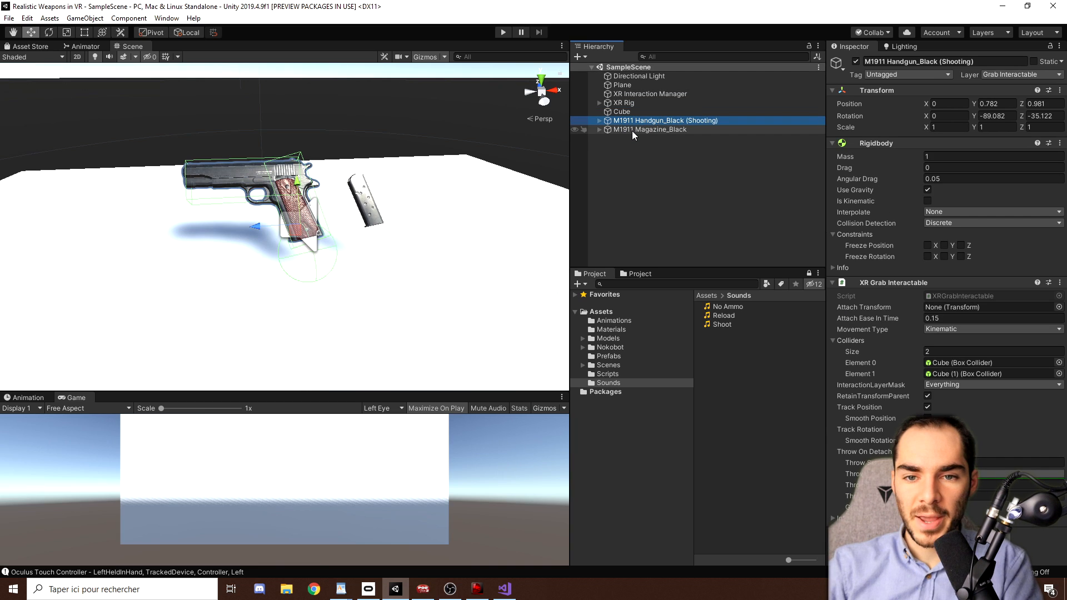
click(649, 129)
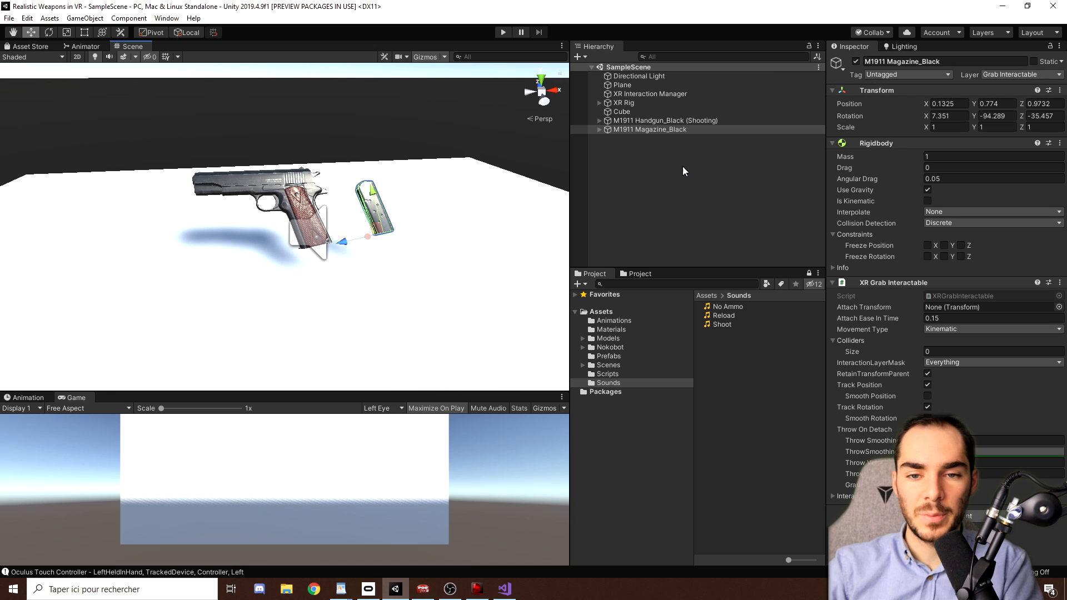
Step: In Project Settings > Physics, stop the Grab Interactable and Player layers colliding
click(9, 20)
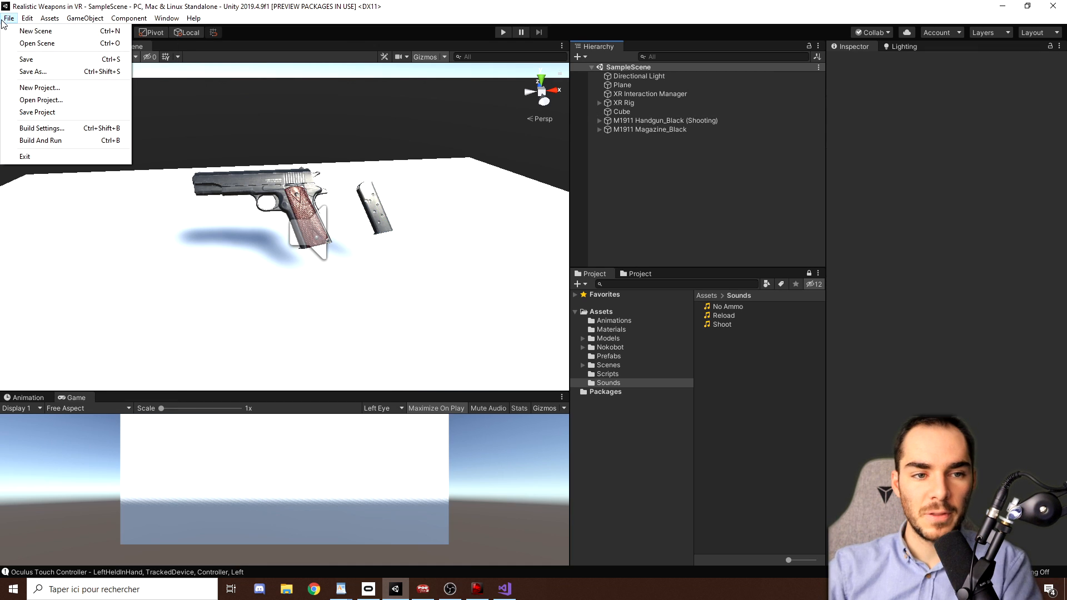
click(24, 18)
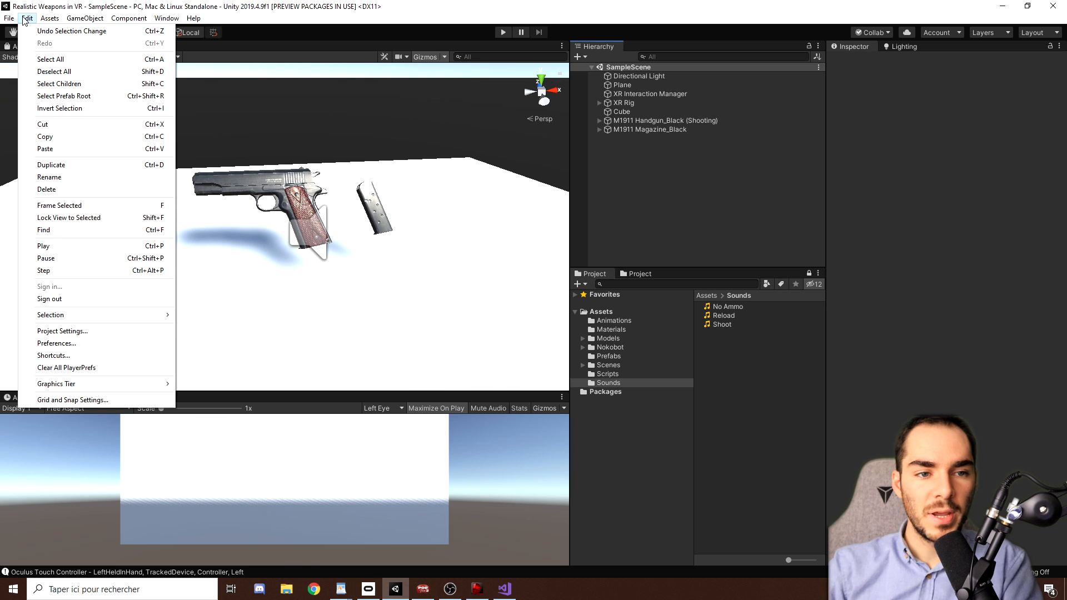
click(62, 331)
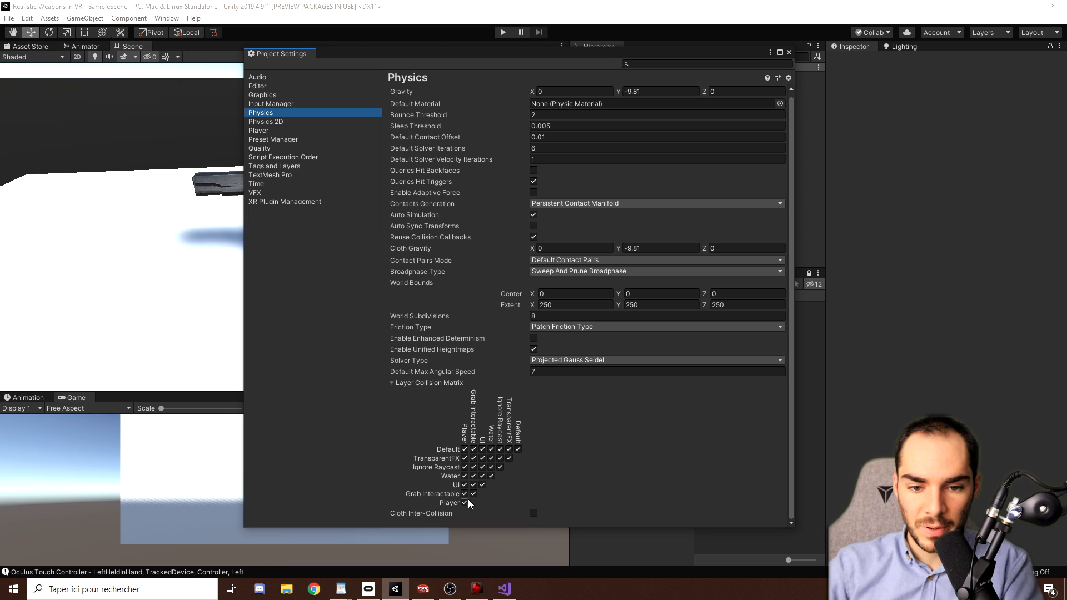
click(465, 493)
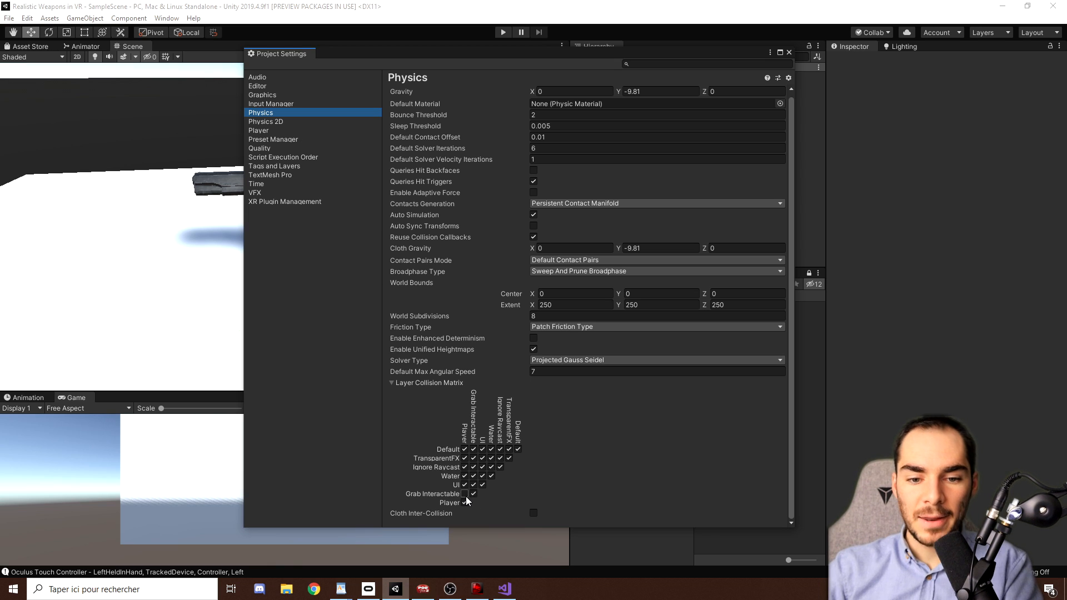
mouse_move(474, 494)
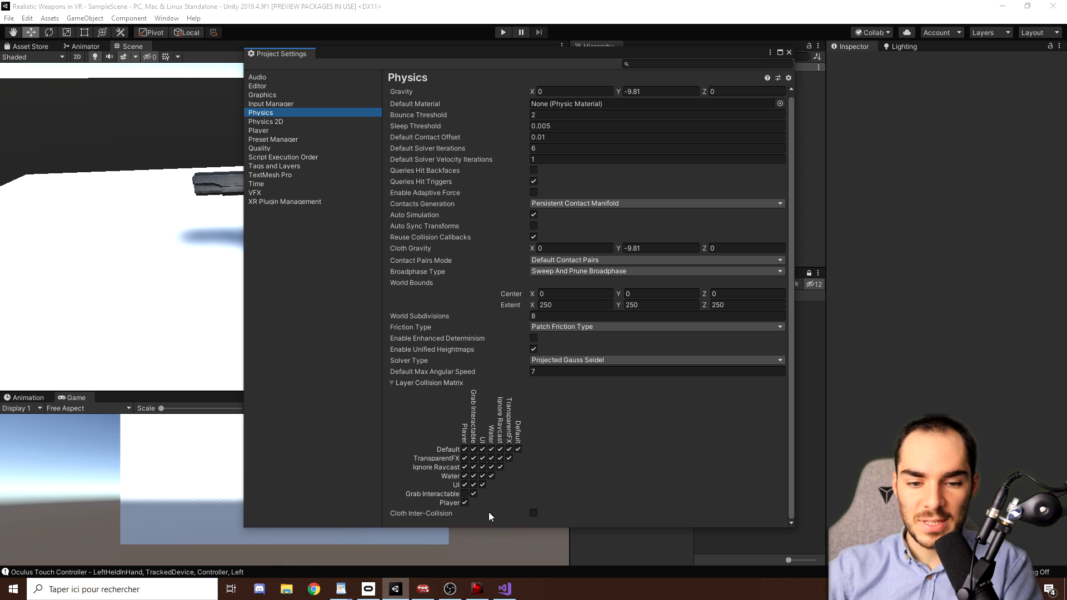
mouse_move(449, 503)
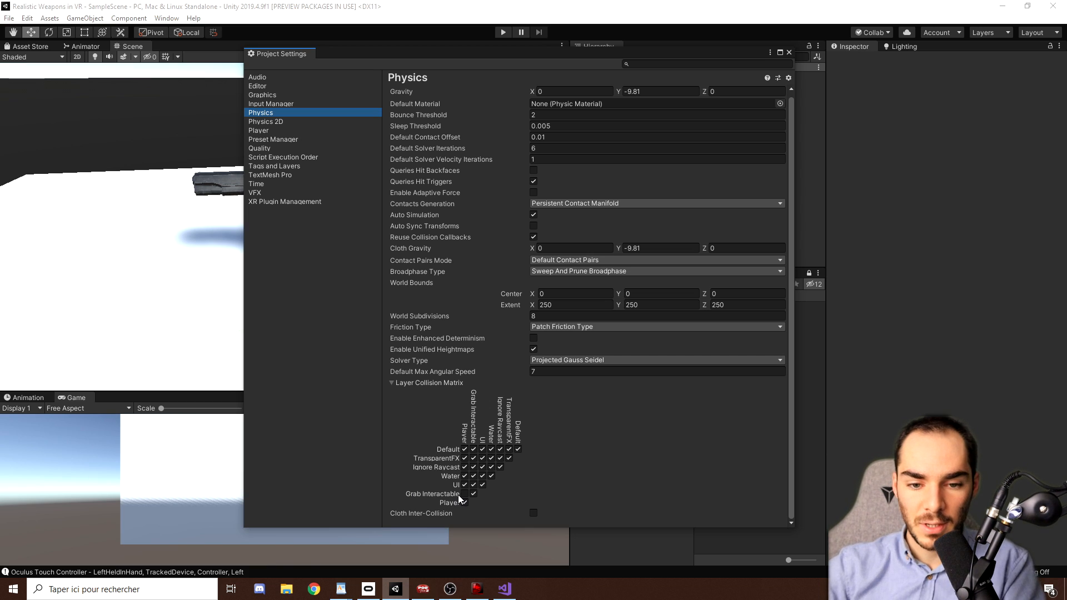
click(474, 494)
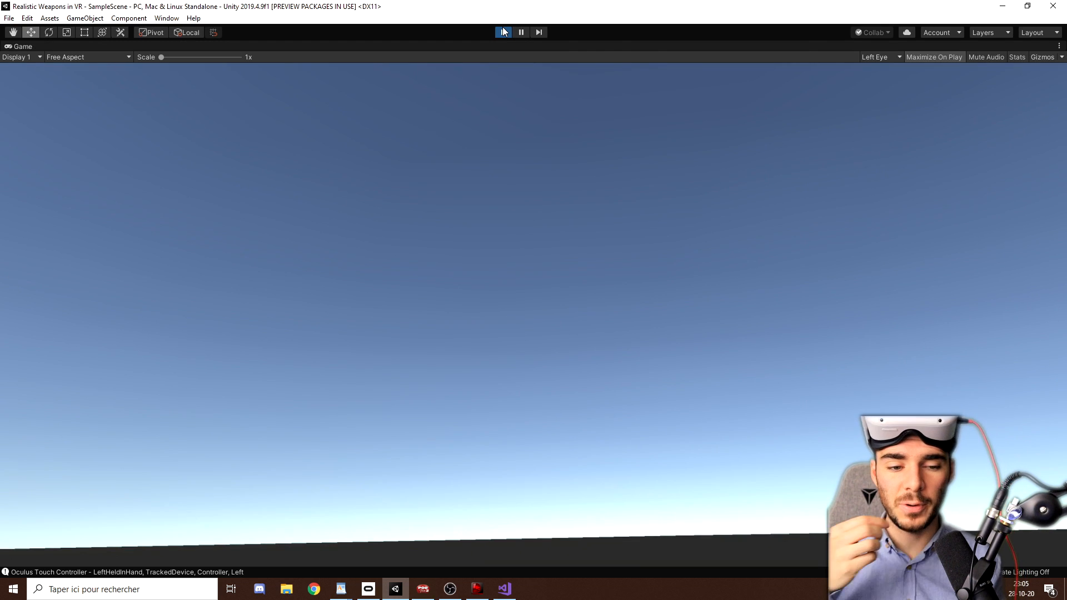
click(503, 31)
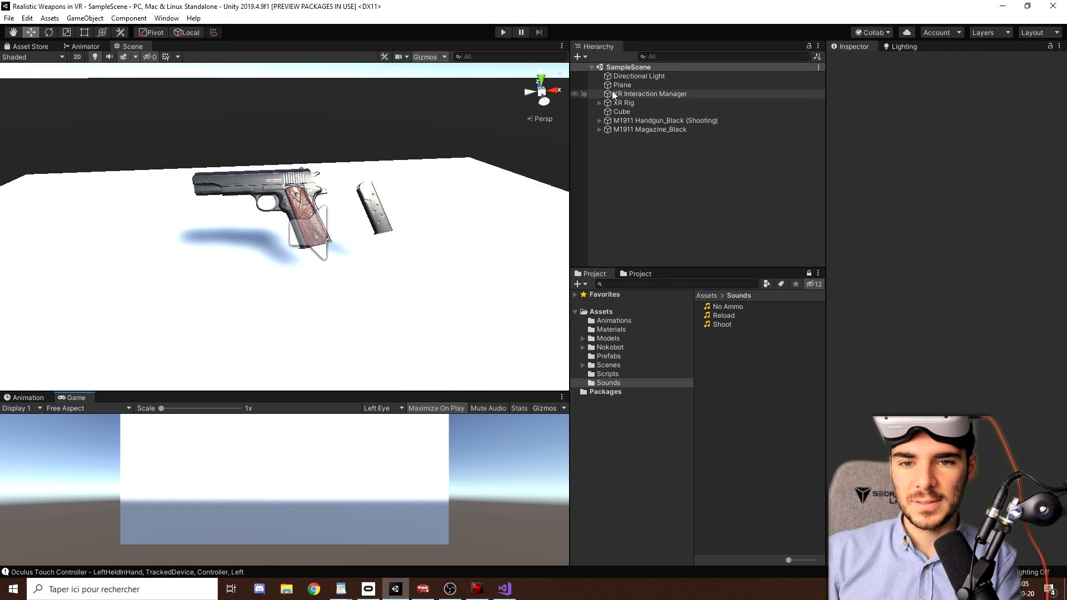
Step: Put the magazine socket Sphere on the Default layer
click(622, 103)
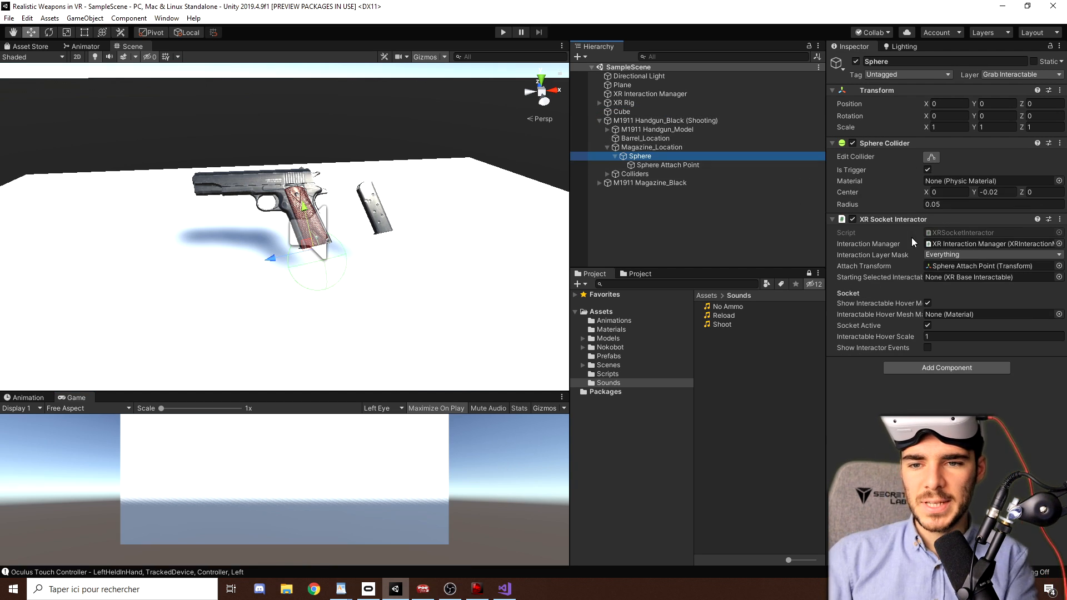
click(1023, 75)
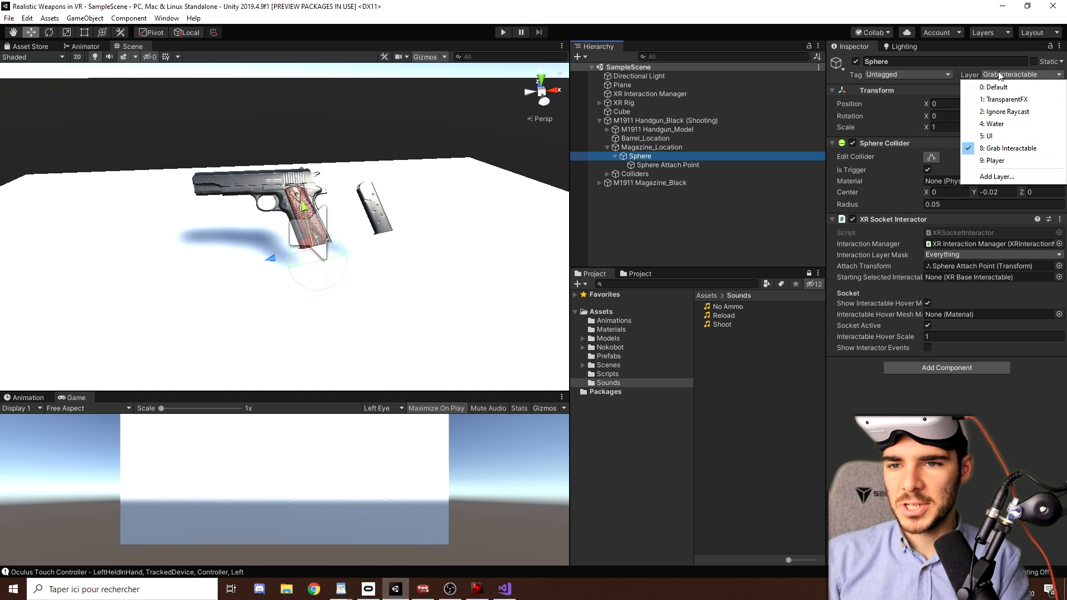
mouse_move(1012, 86)
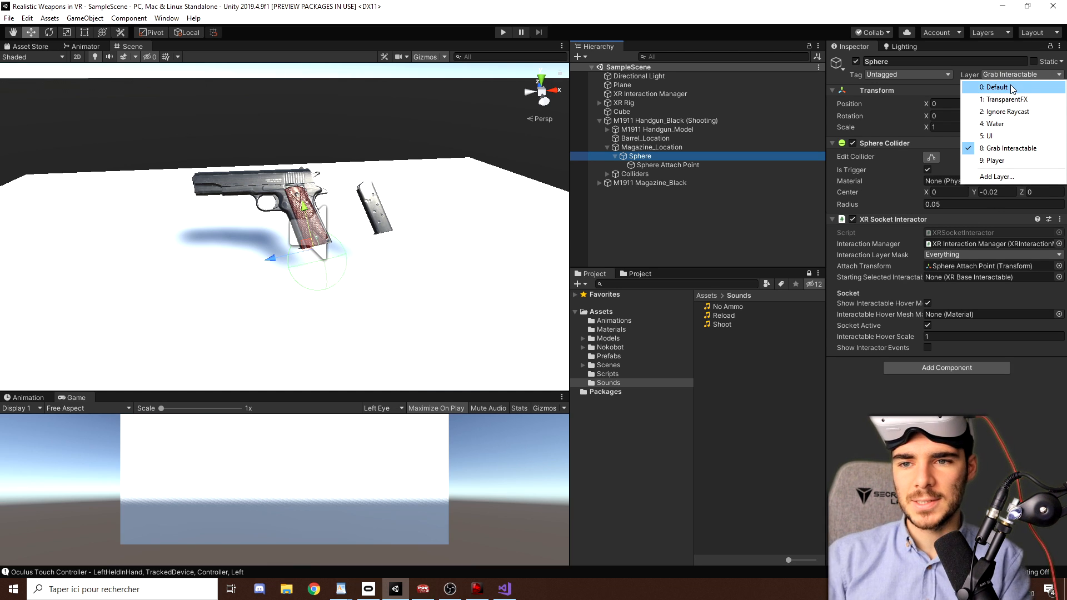
click(504, 31)
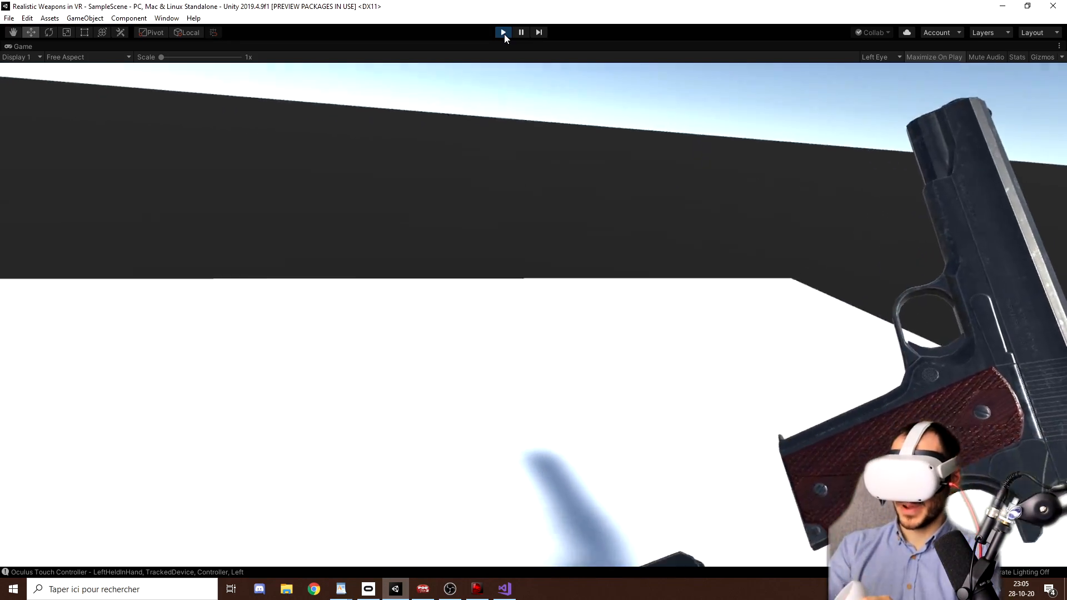
click(503, 31)
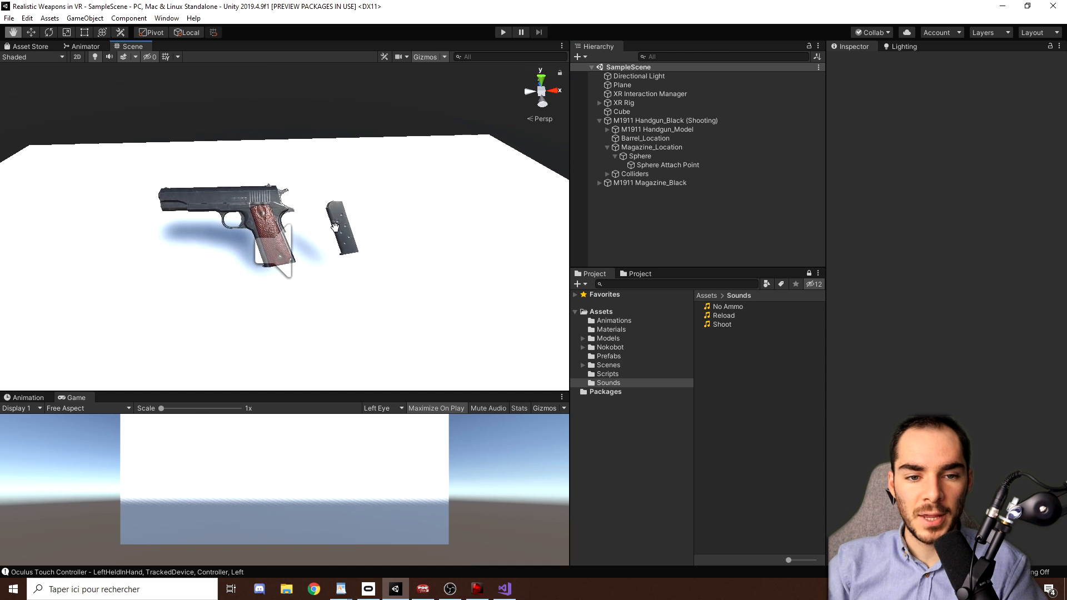
click(600, 120)
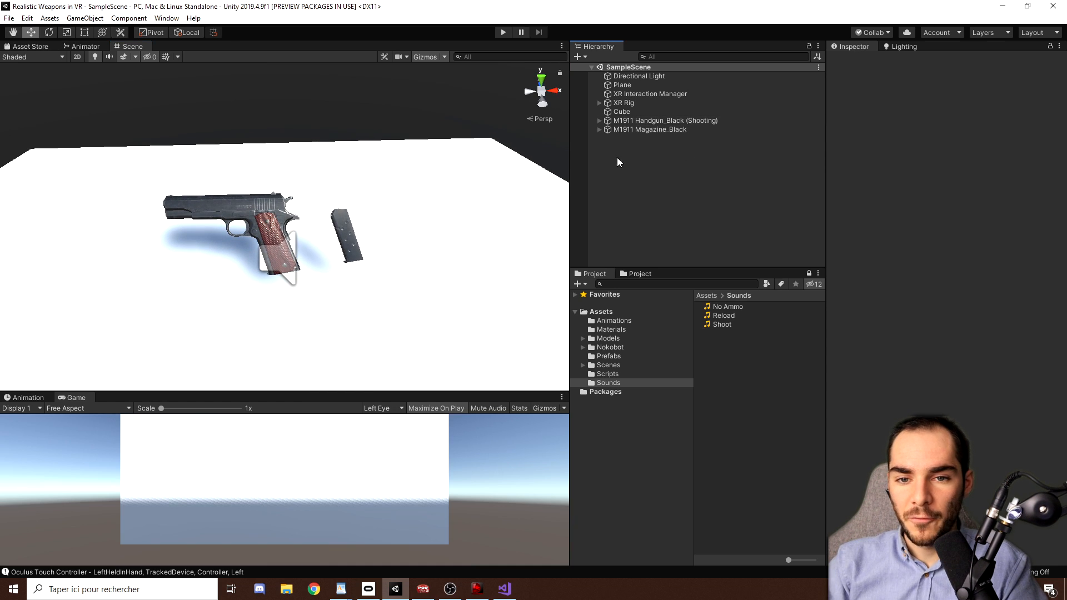
Step: Right-click empty Hierarchy space before launching another play-mode headset test
right_click(618, 162)
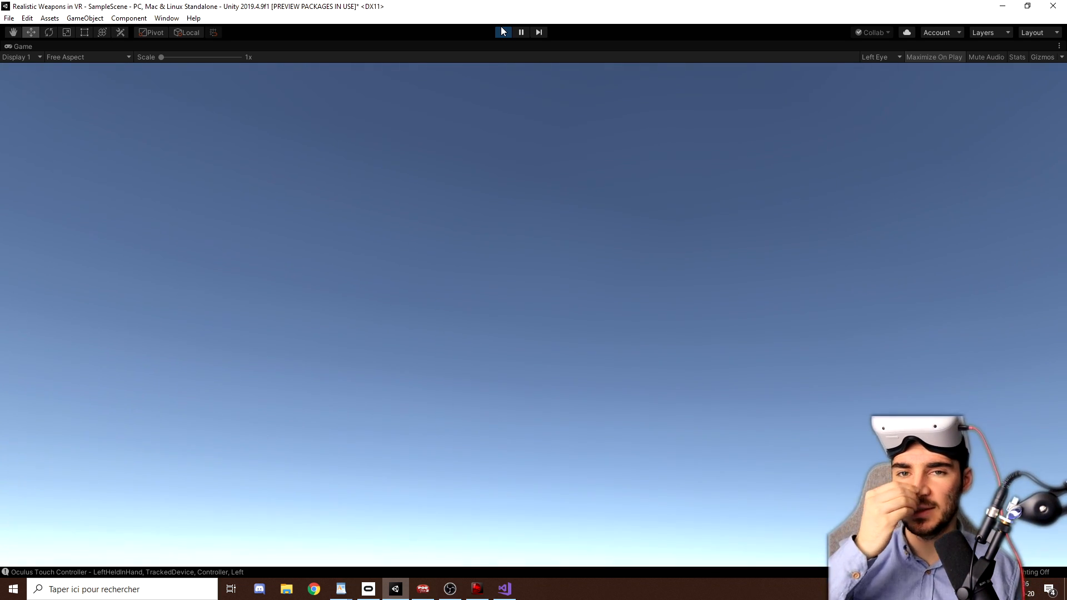
Step: Run a brief play-mode test, then stop it to return to editing
click(503, 32)
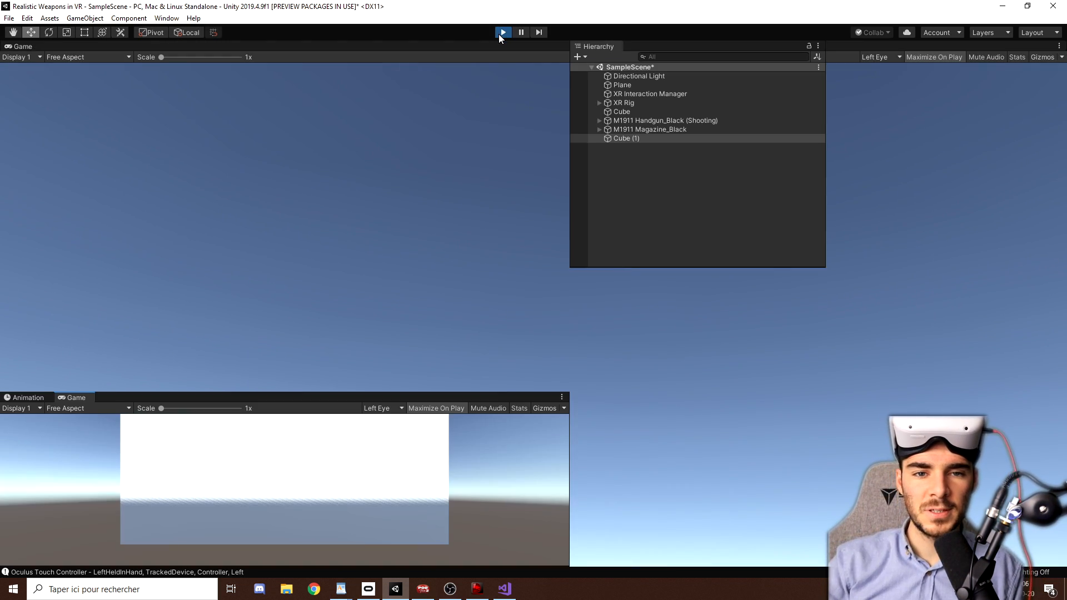
click(503, 31)
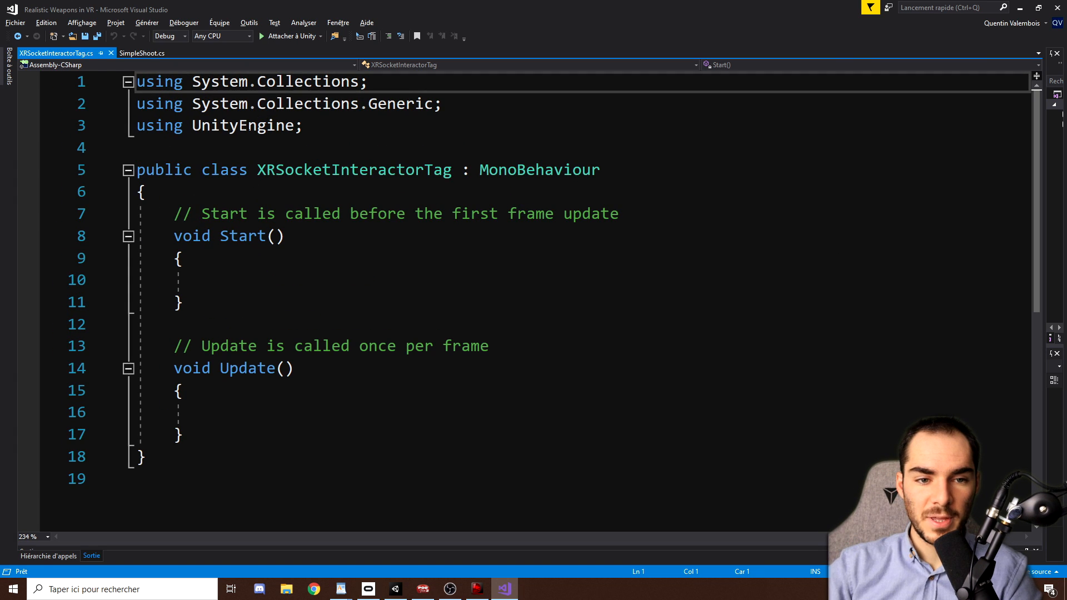
Step: Add using UnityEngine.XR.Interaction.Toolkit, derive from XRSocketInteractor, and declare public string targetTag
text(using U)
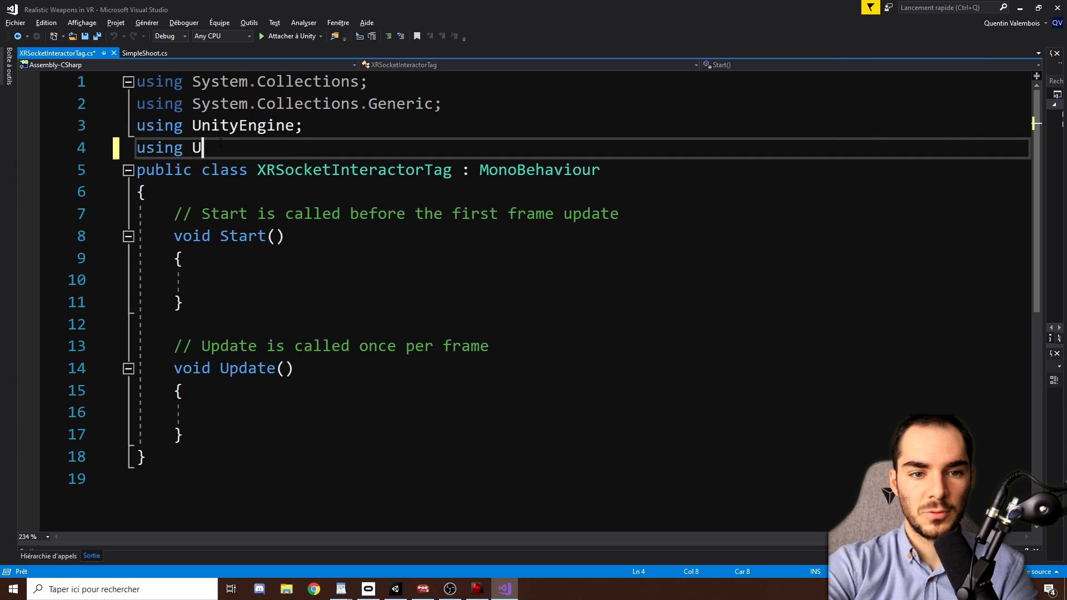
text(nityEngine.XR)
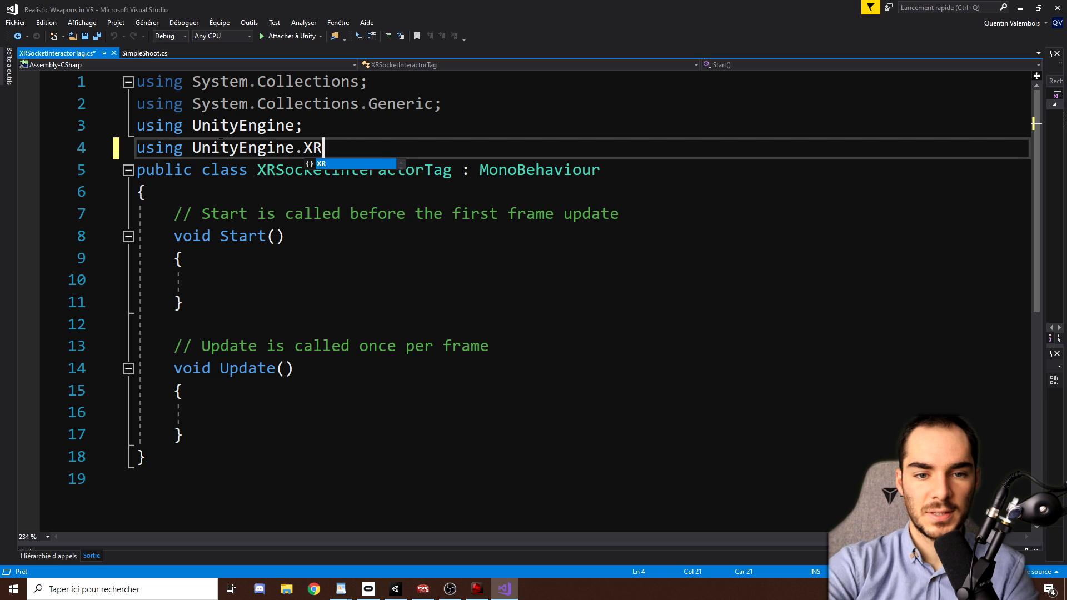
text(.Interaction.Toolkit;)
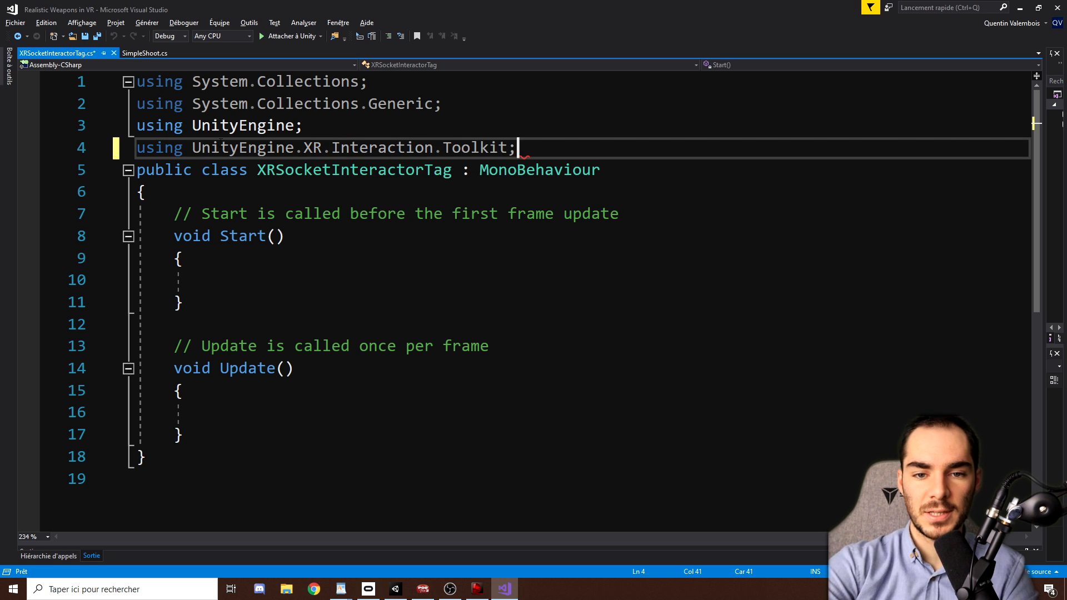
key(Enter)
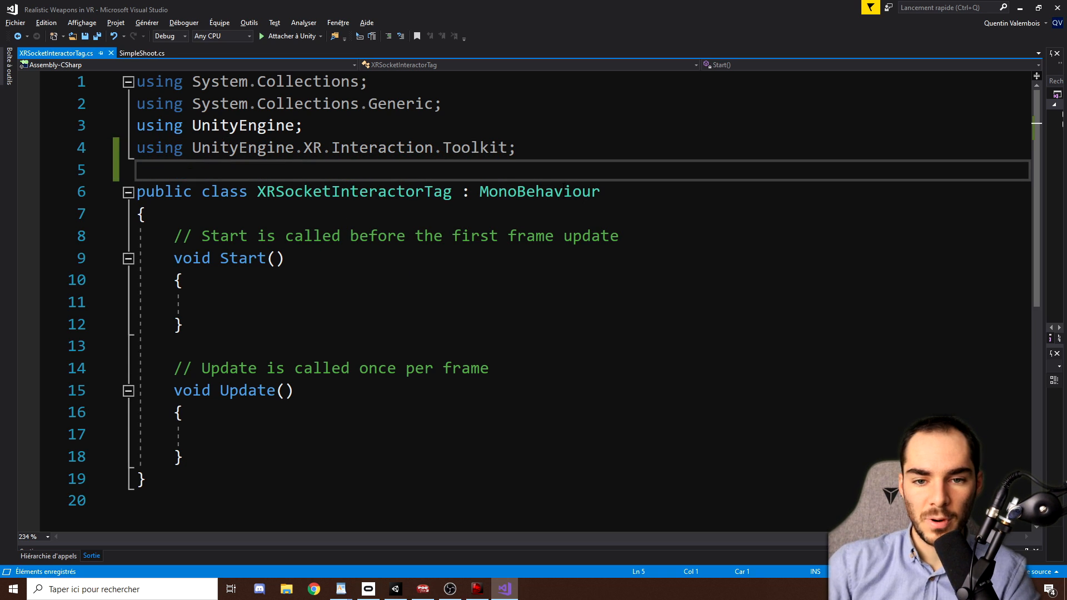
text(XRSocketInteractor)
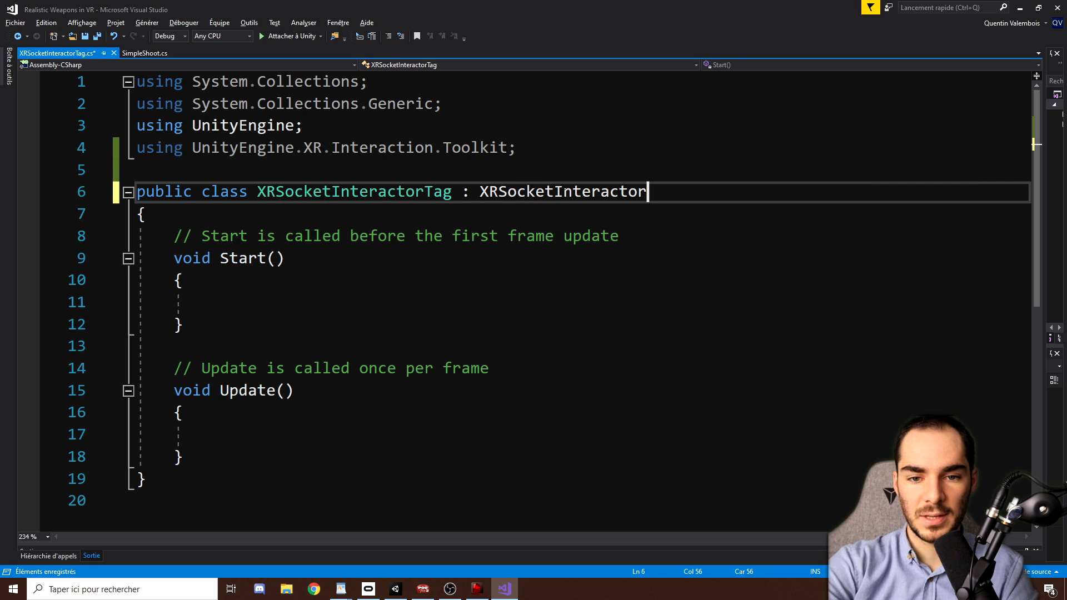
key(Enter)
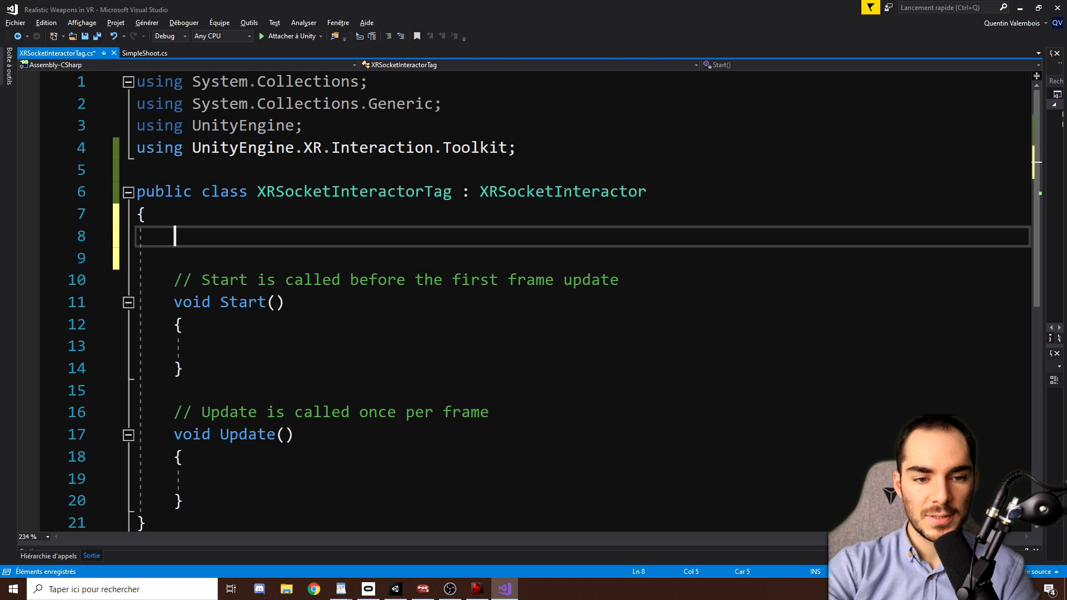
text(public string t)
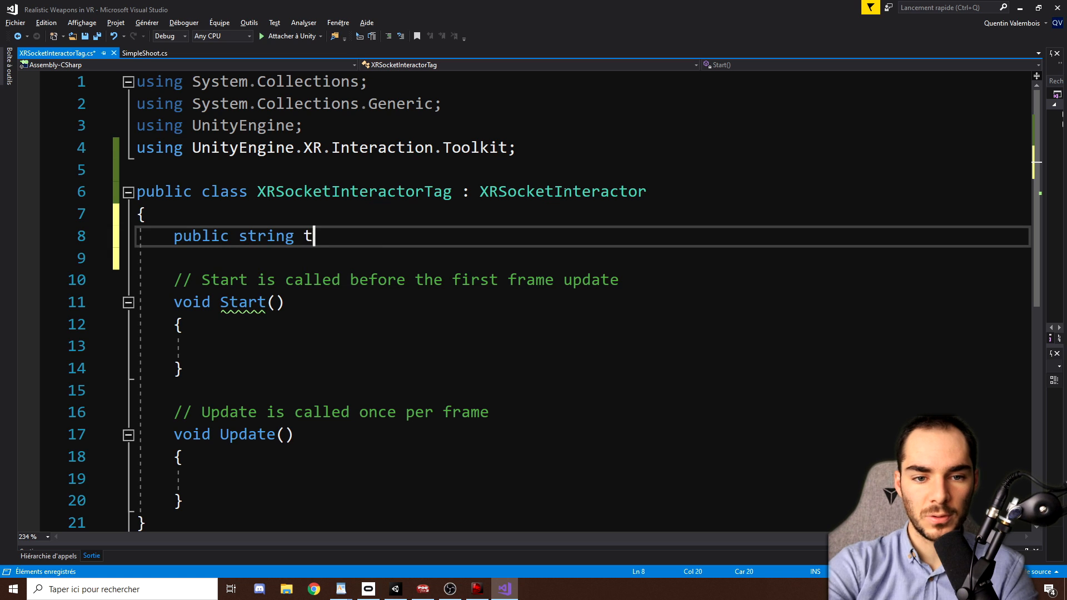
text(argetTag;)
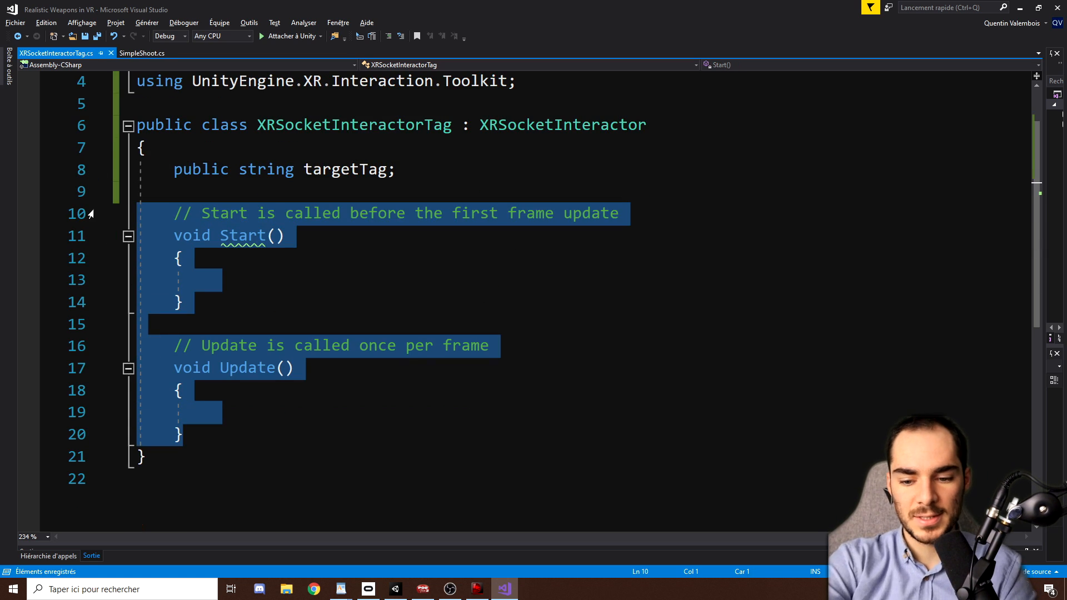
Step: Override CanSelect to return base.CanSelect(interactable) && interactable.CompareTag(targetTag)
text(overi)
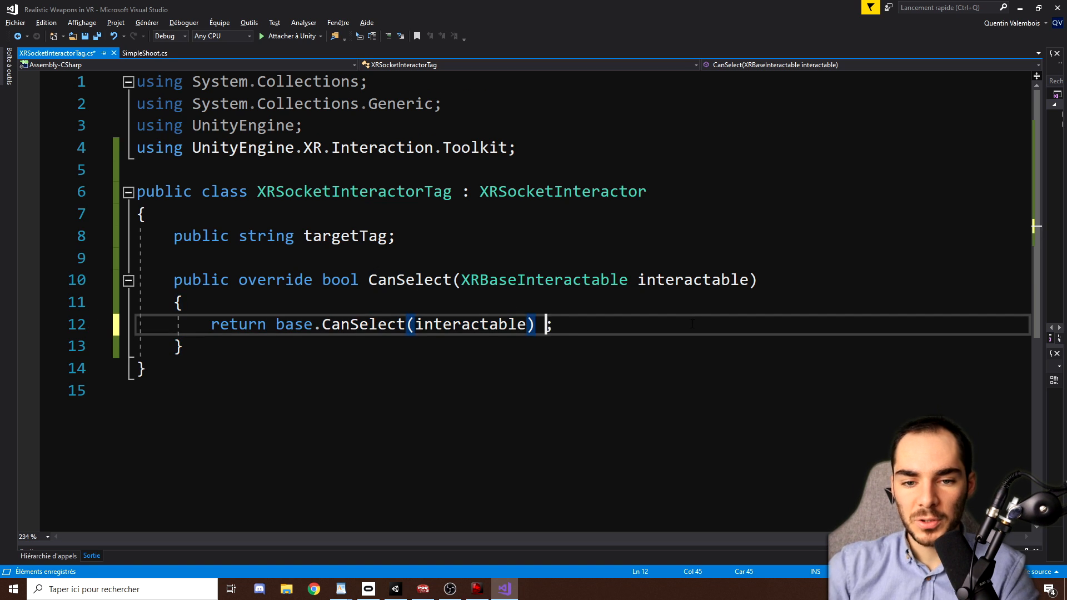
text(&& inte)
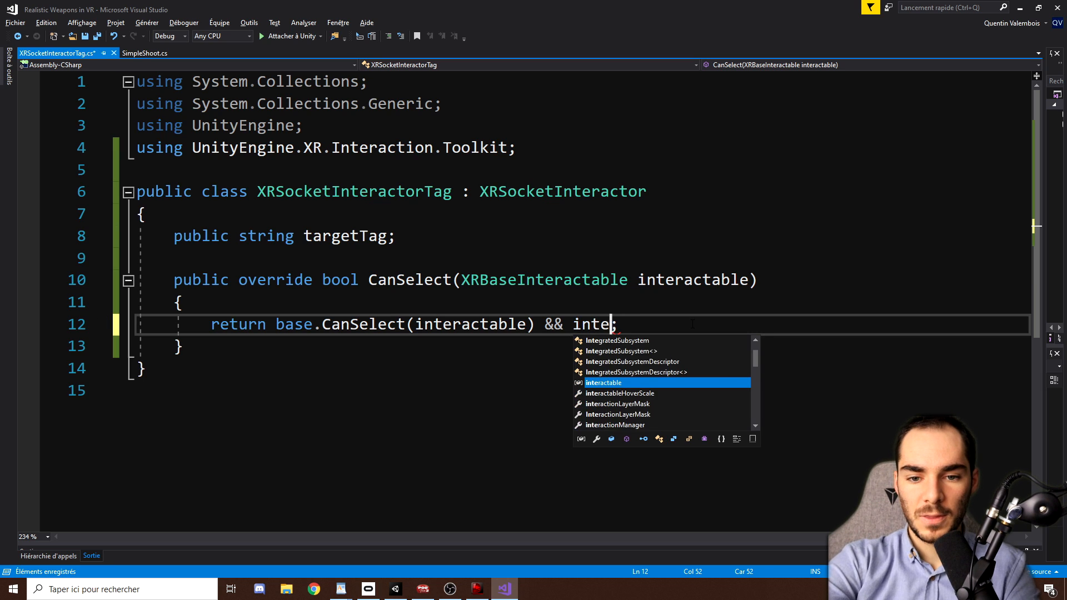
text(ractable.c)
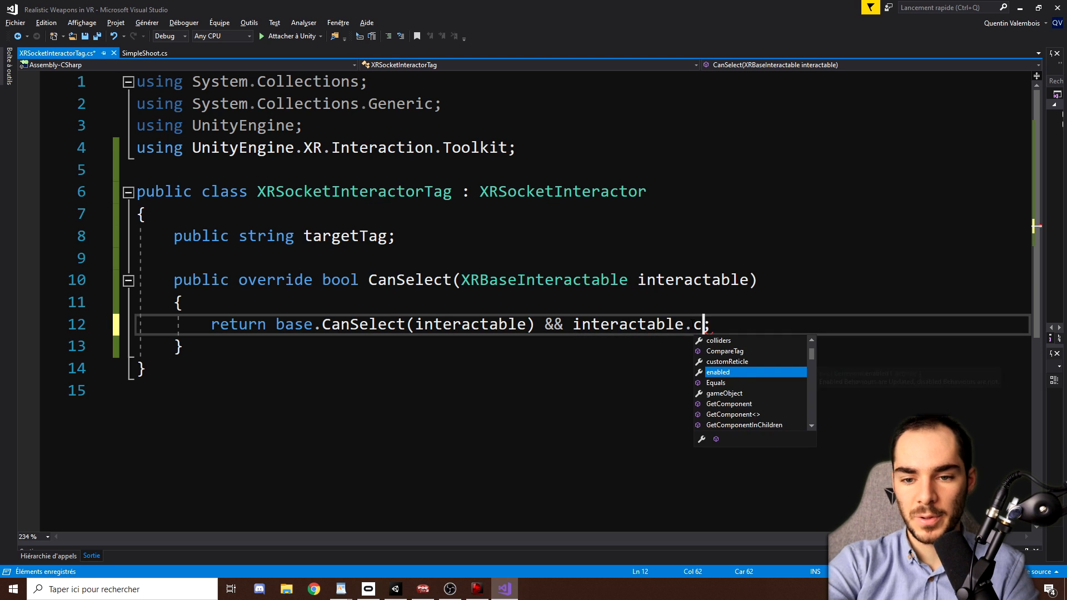
text(CompareTag()
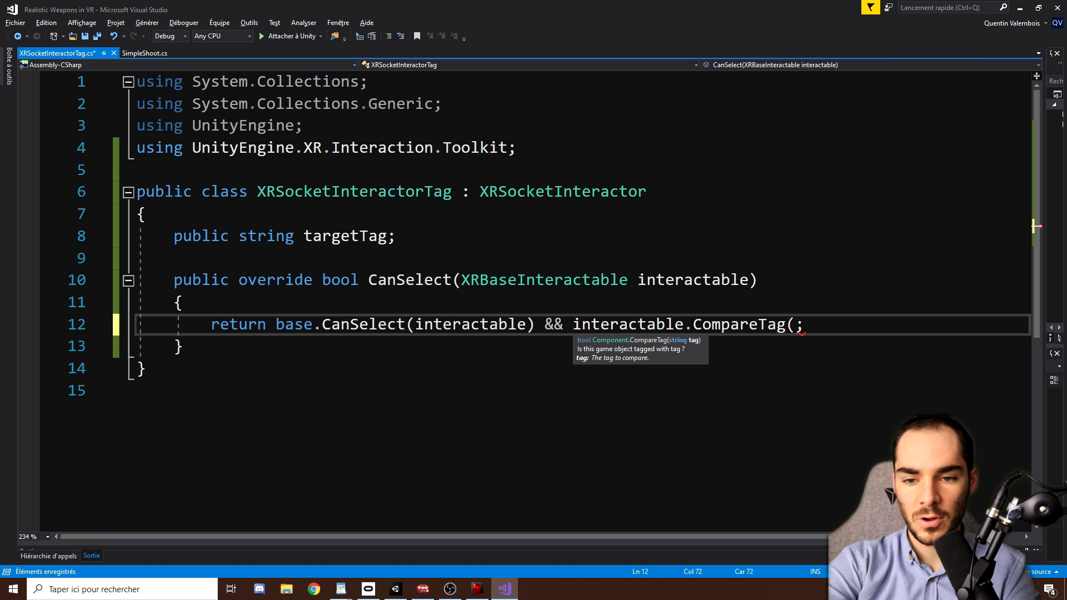
text(targ)
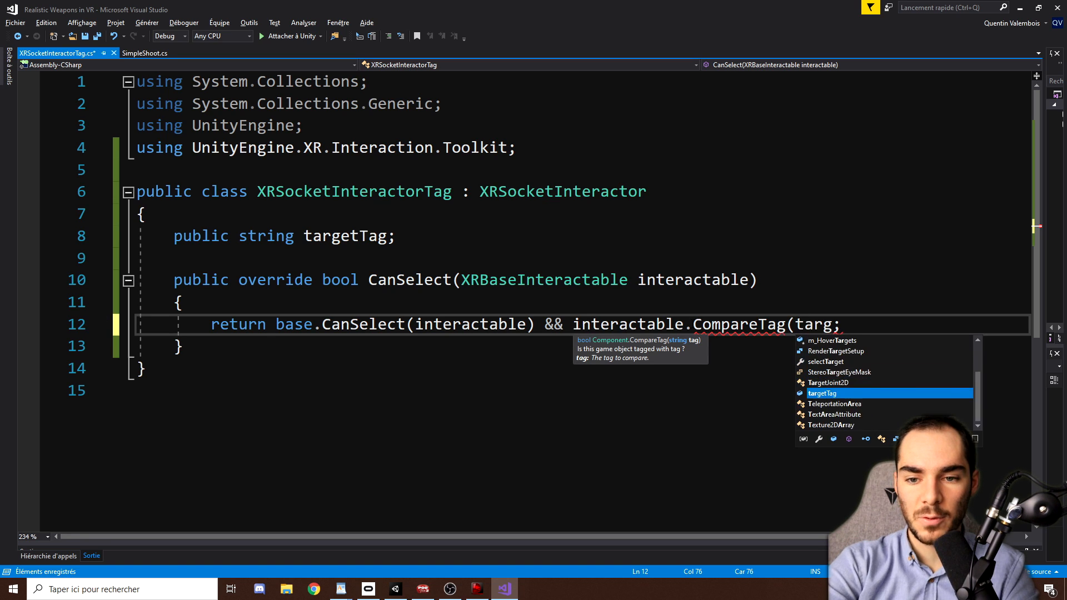
text(etTag)
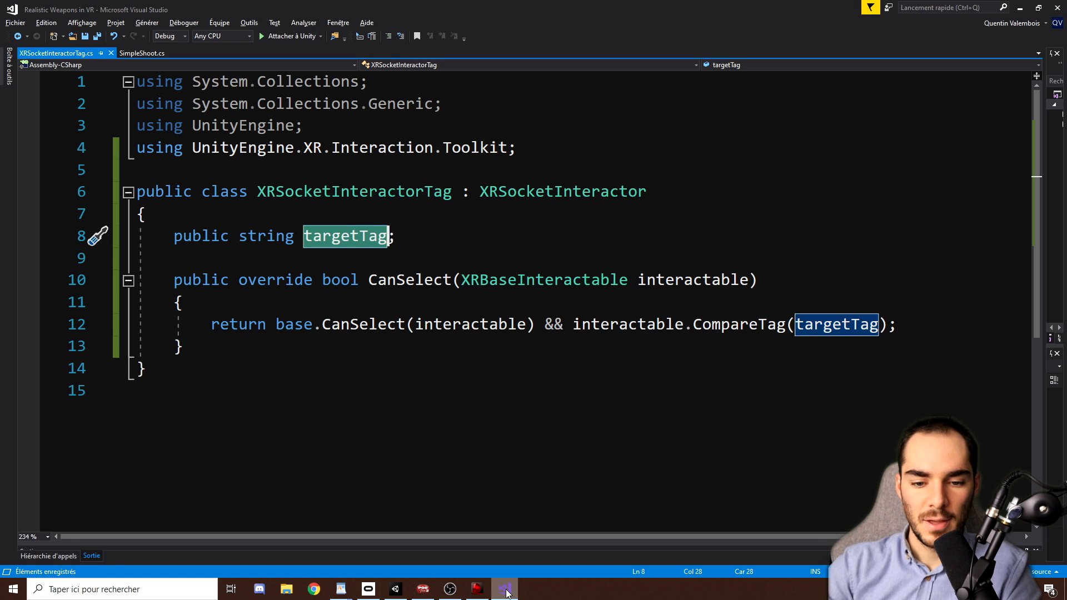
Step: Back in Unity, set the socket script's Target Tag to Magazine
click(505, 590)
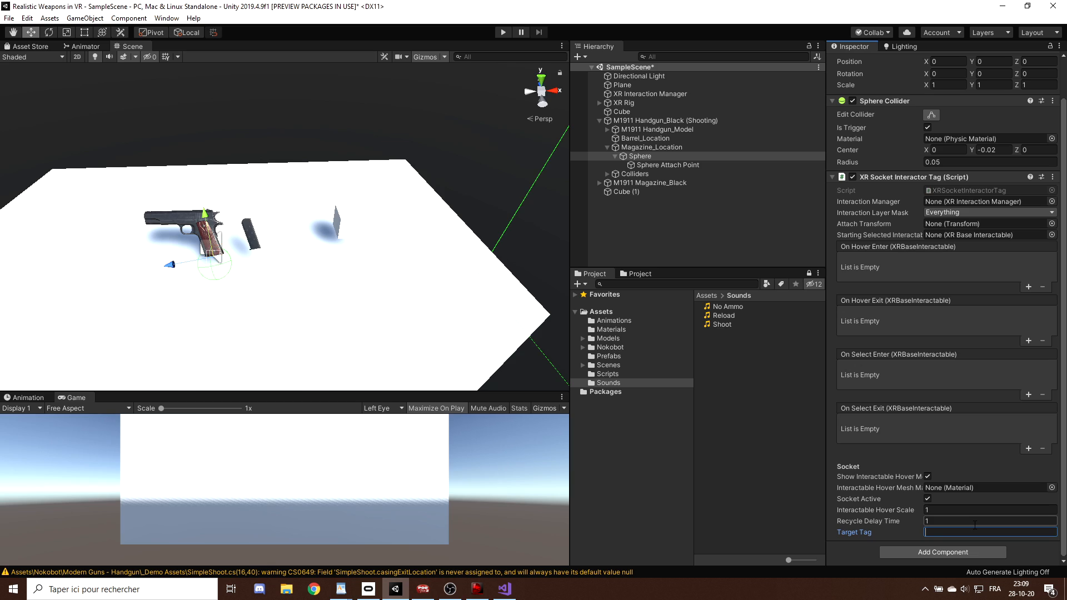
text(Magazine)
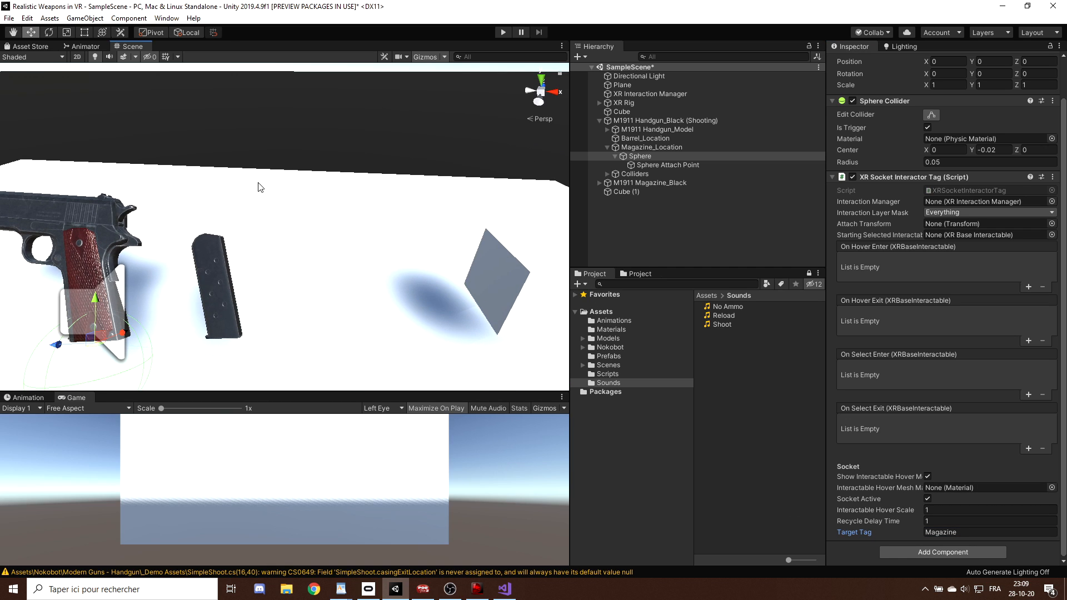
Step: Create a new Magazine tag in the project via the M1911 Magazine_Black object's Tag dropdown
click(650, 182)
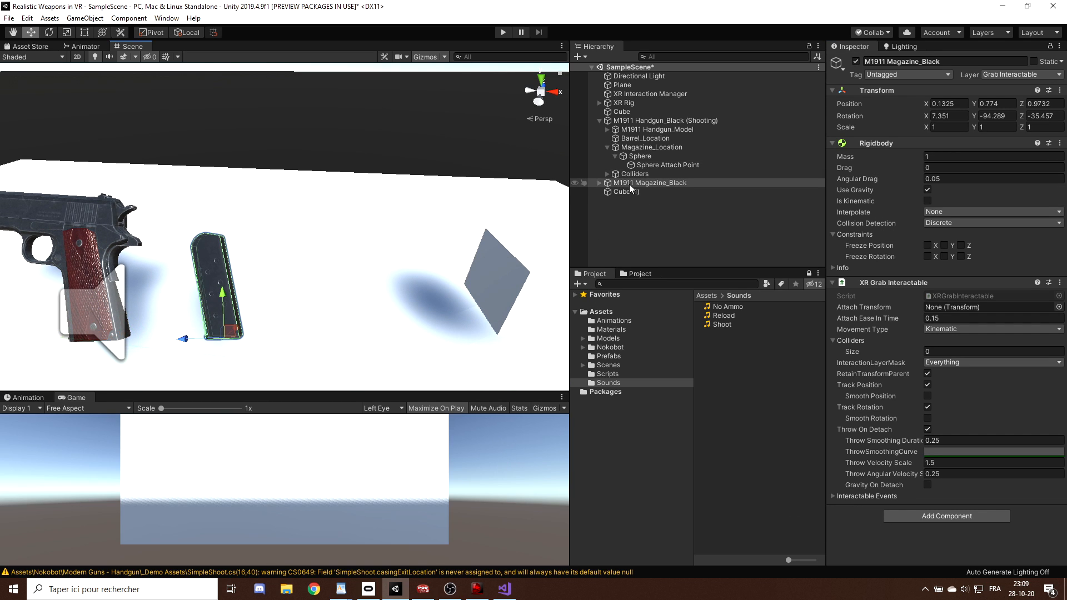
click(907, 74)
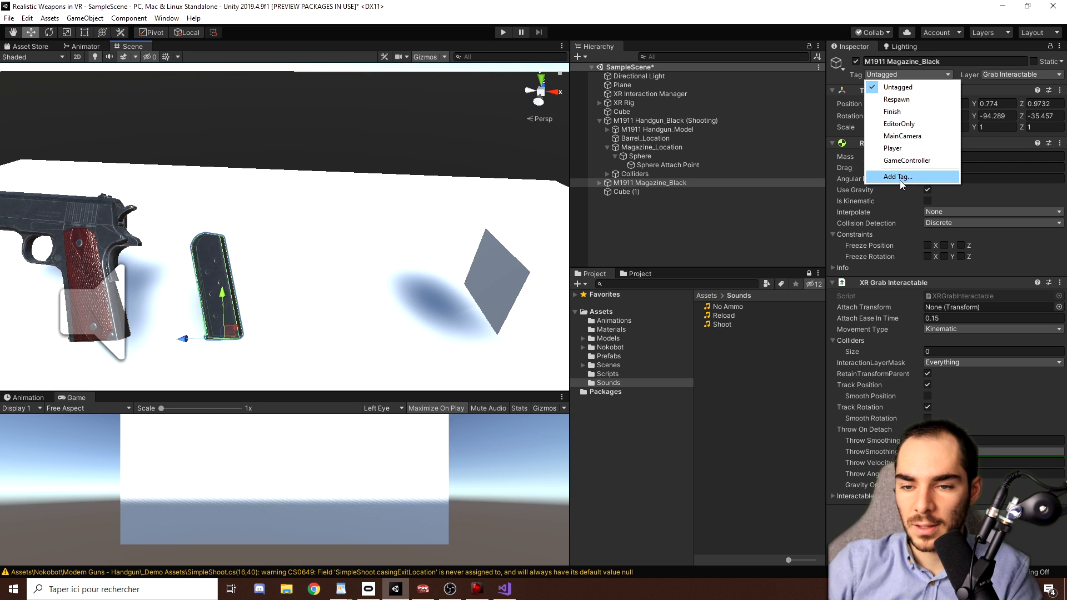
click(898, 176)
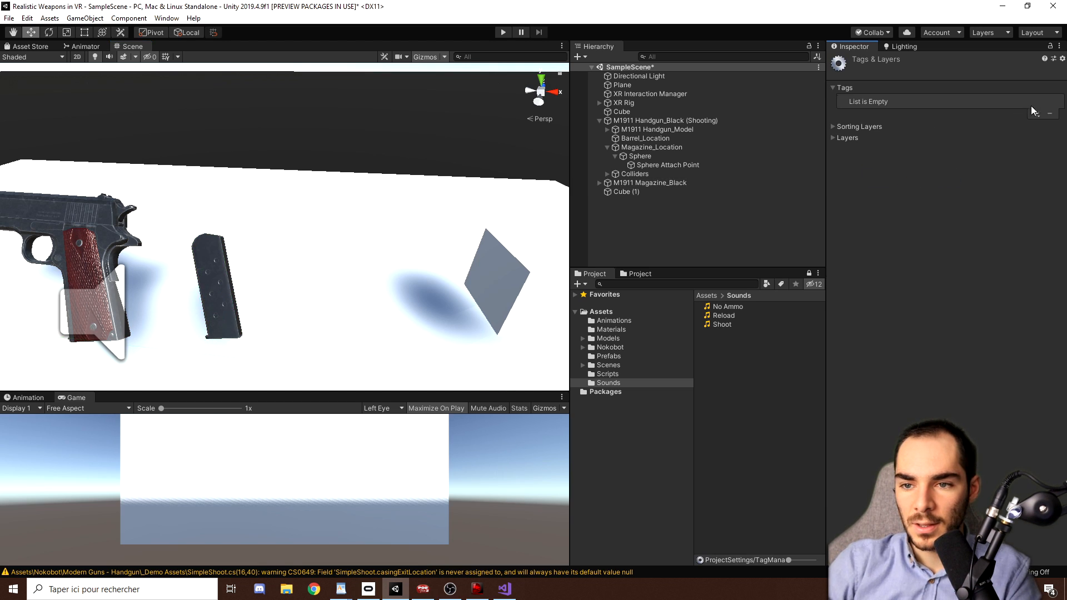
text(M)
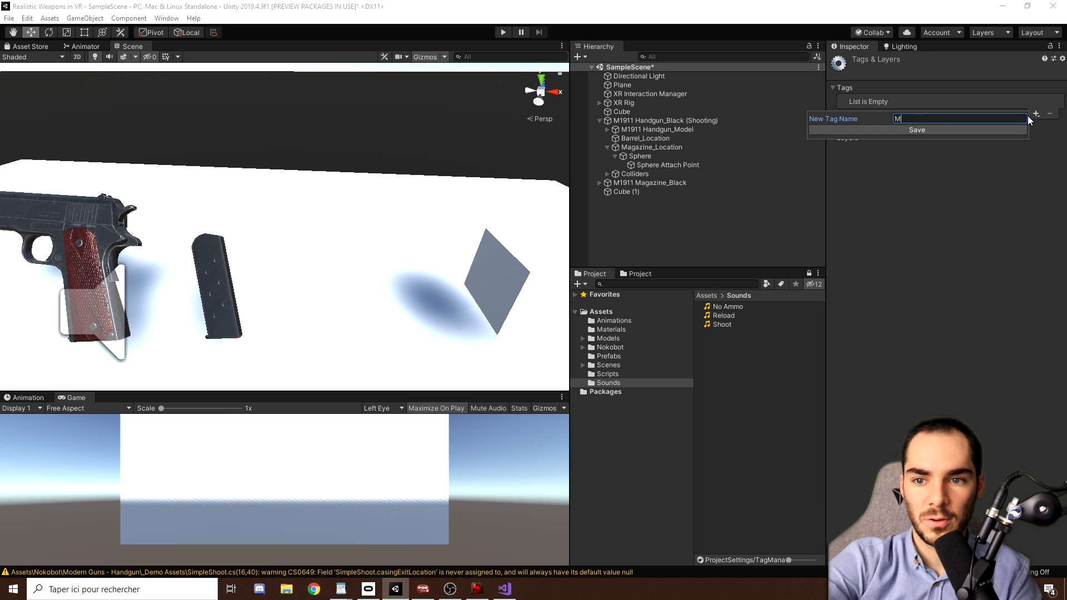
text(agazine)
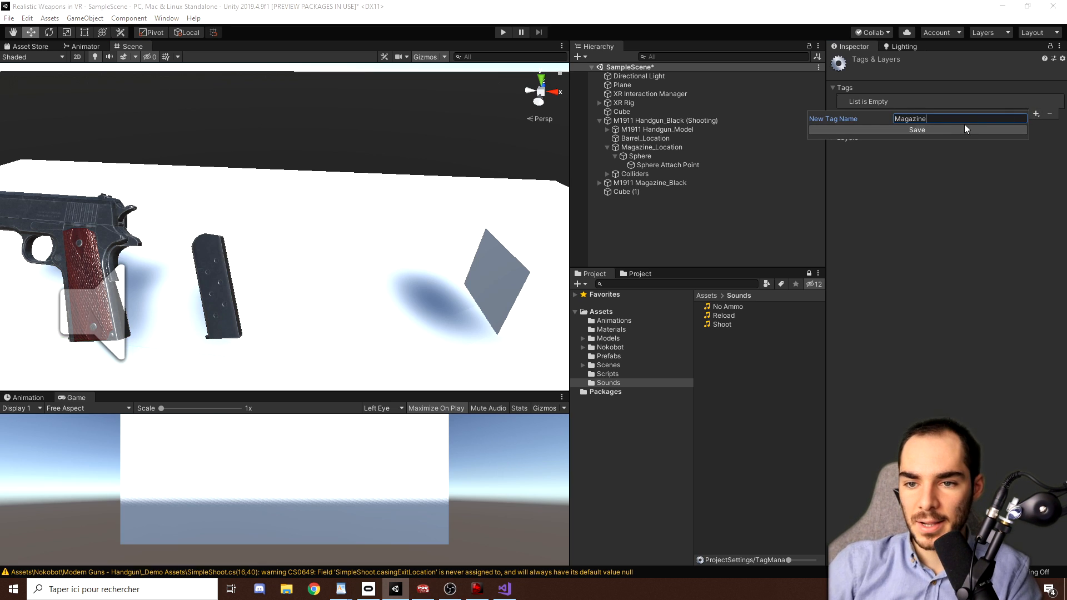
click(916, 129)
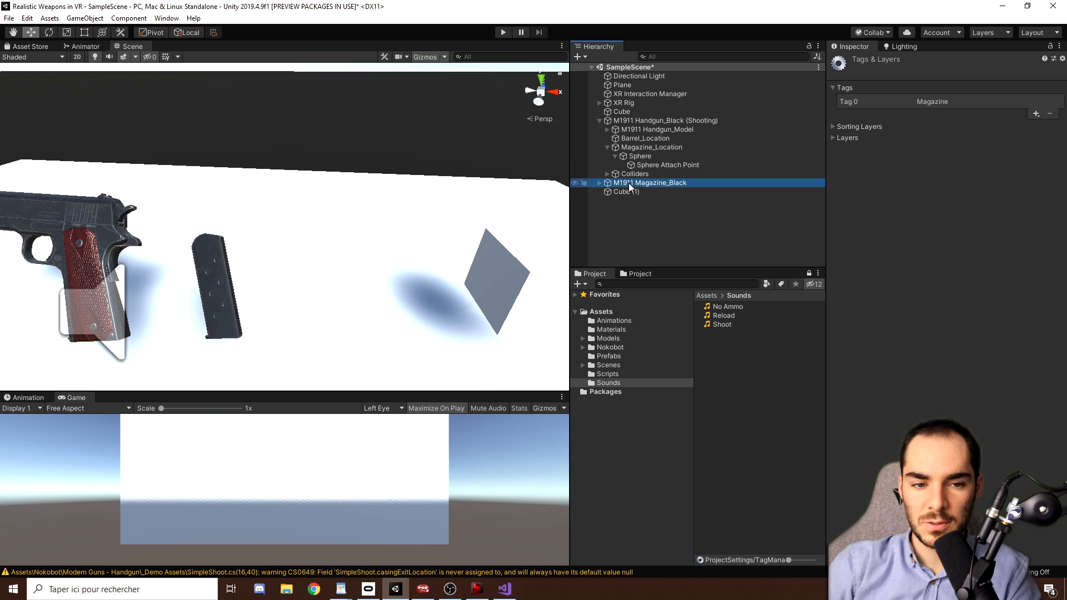
click(909, 75)
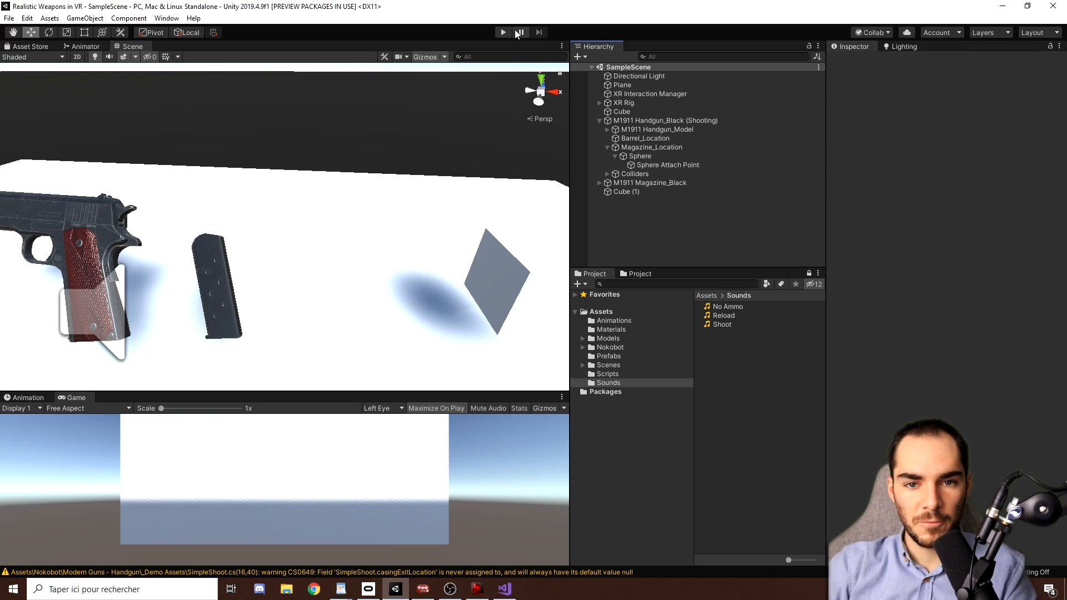
Step: After a play test, assign Sphere Attach Point as the Sphere socket's Attach Transform
click(502, 32)
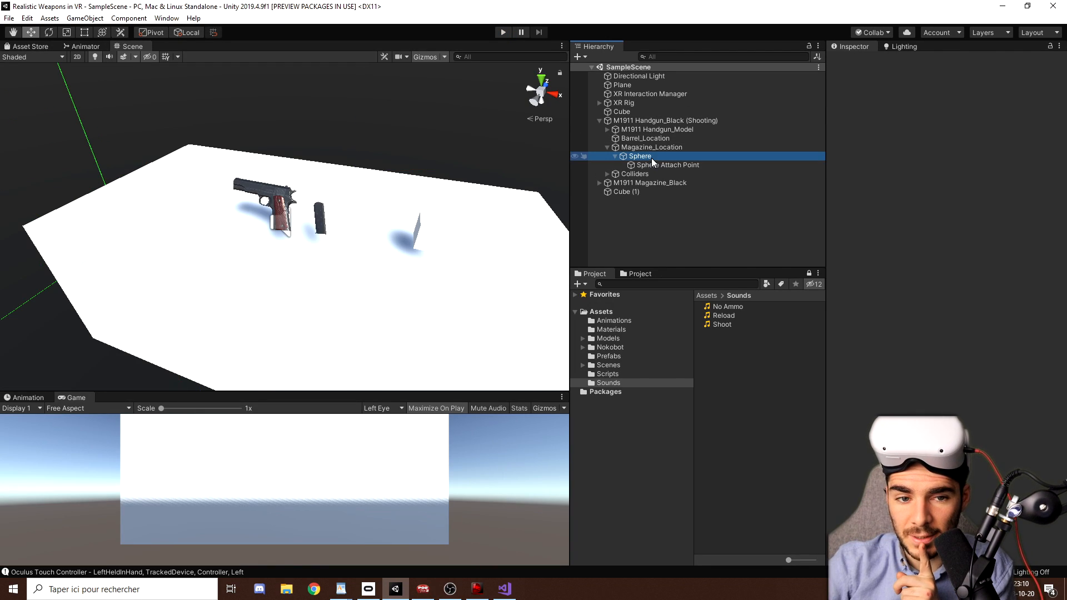
click(640, 156)
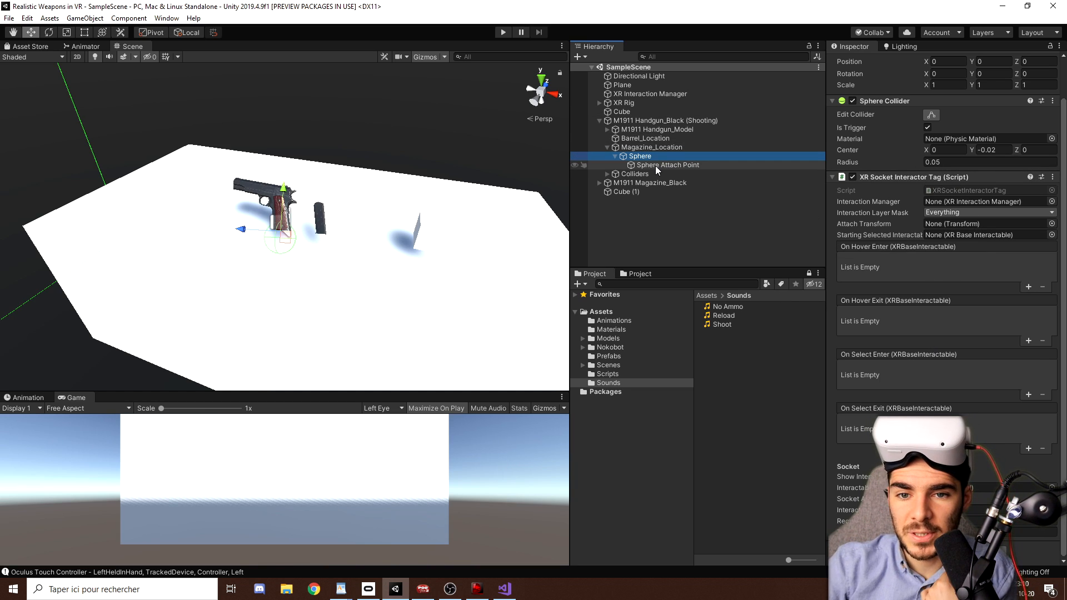
click(668, 164)
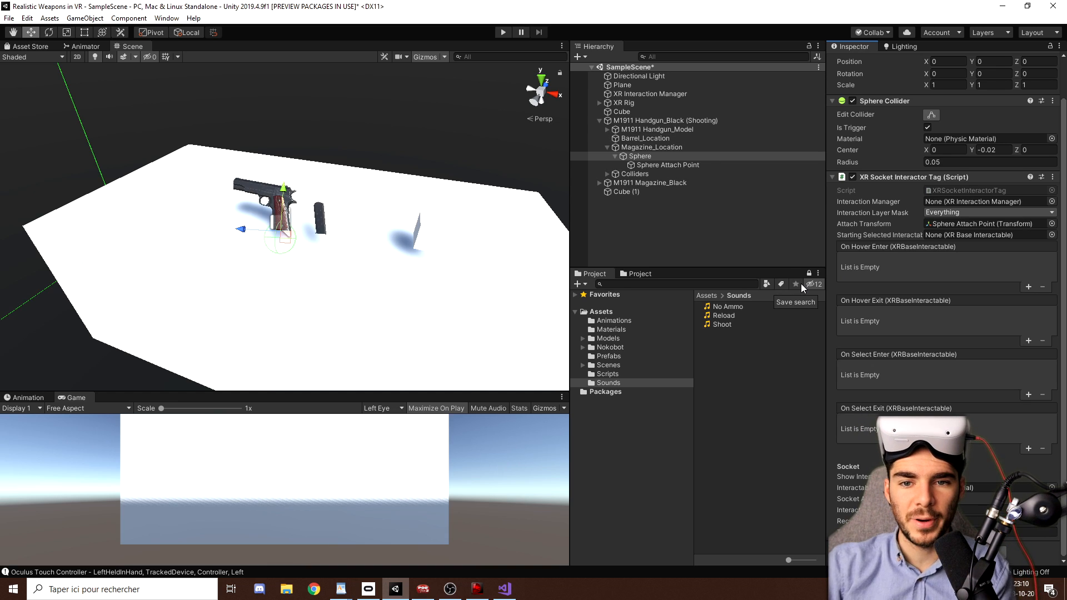
click(666, 120)
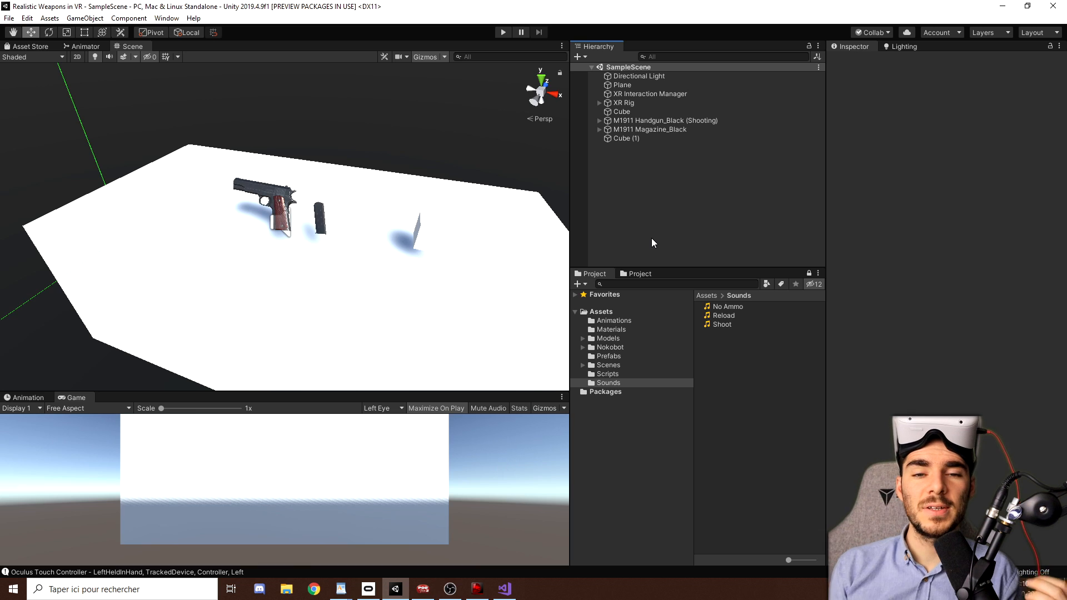
mouse_move(339, 233)
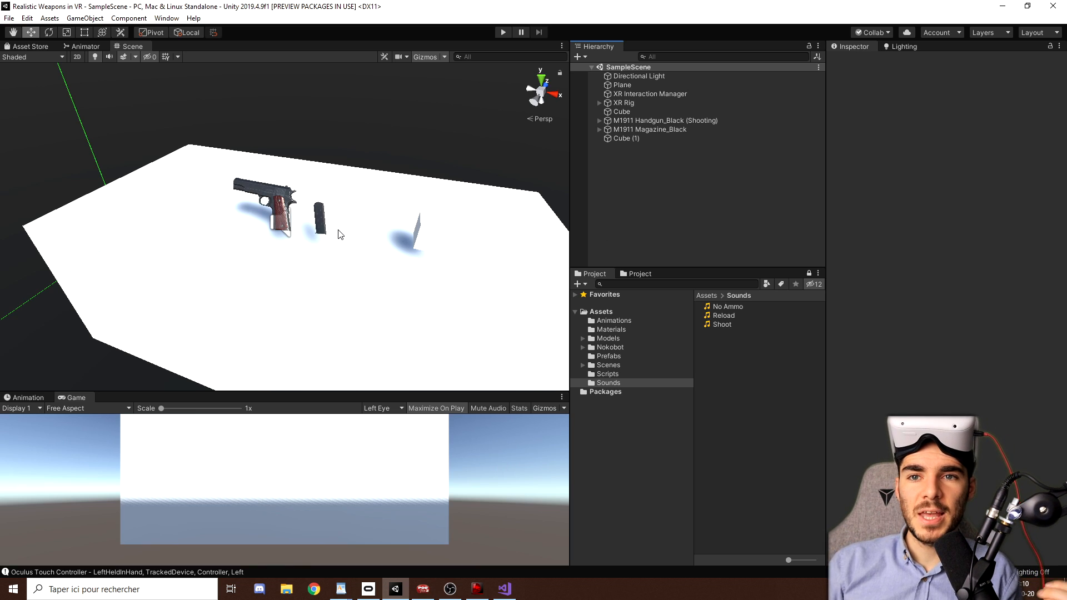